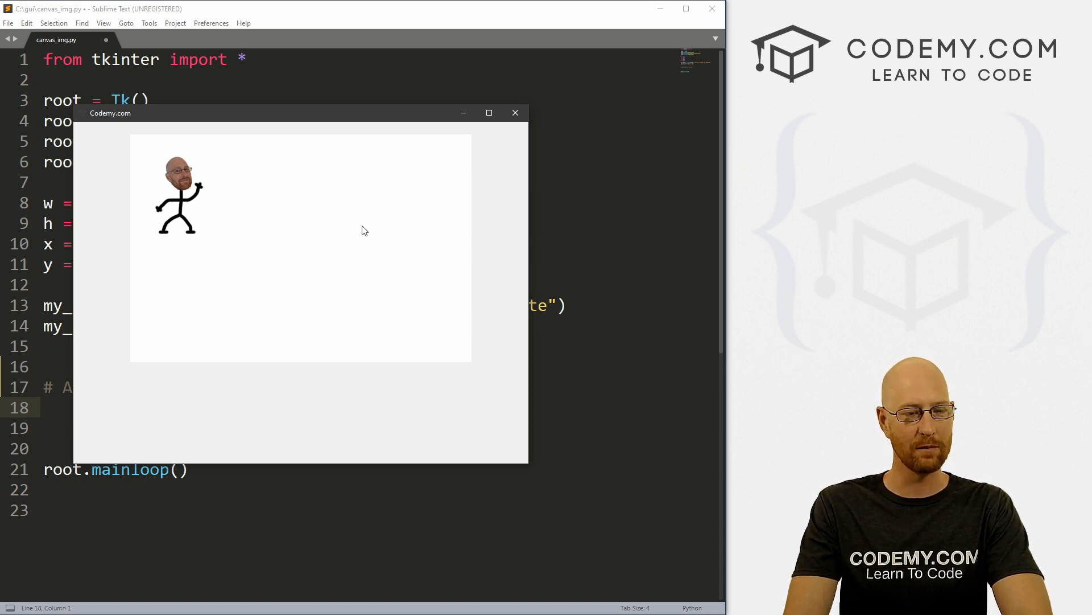
# Drag the stick figure across the demo canvas, then close the demo window
pyautogui.moveTo(178, 192); pyautogui.dragTo(320, 191)
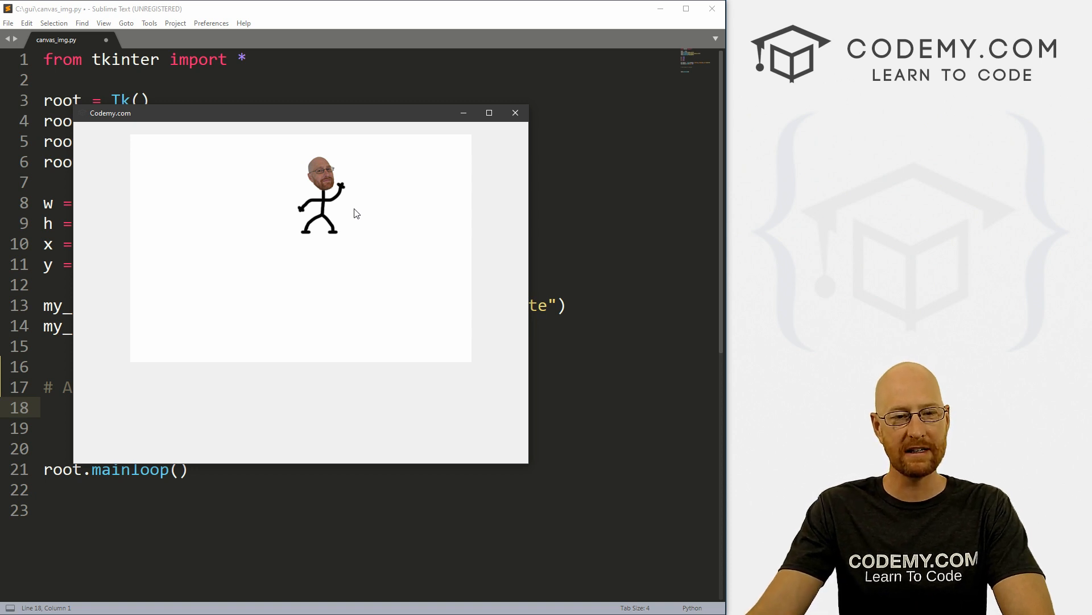
pyautogui.moveTo(328, 166)
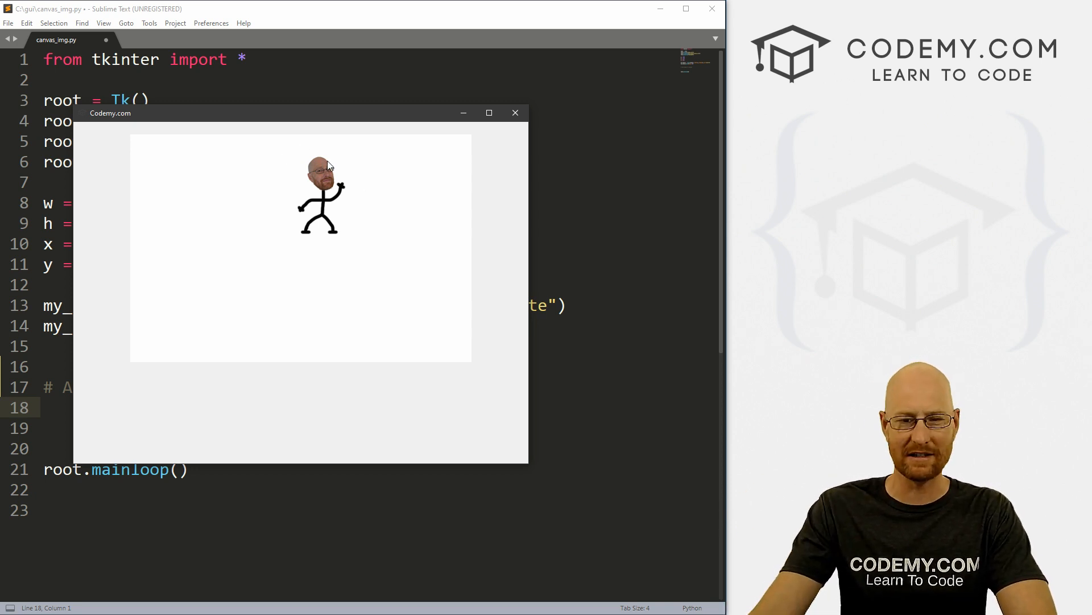
pyautogui.click(515, 112)
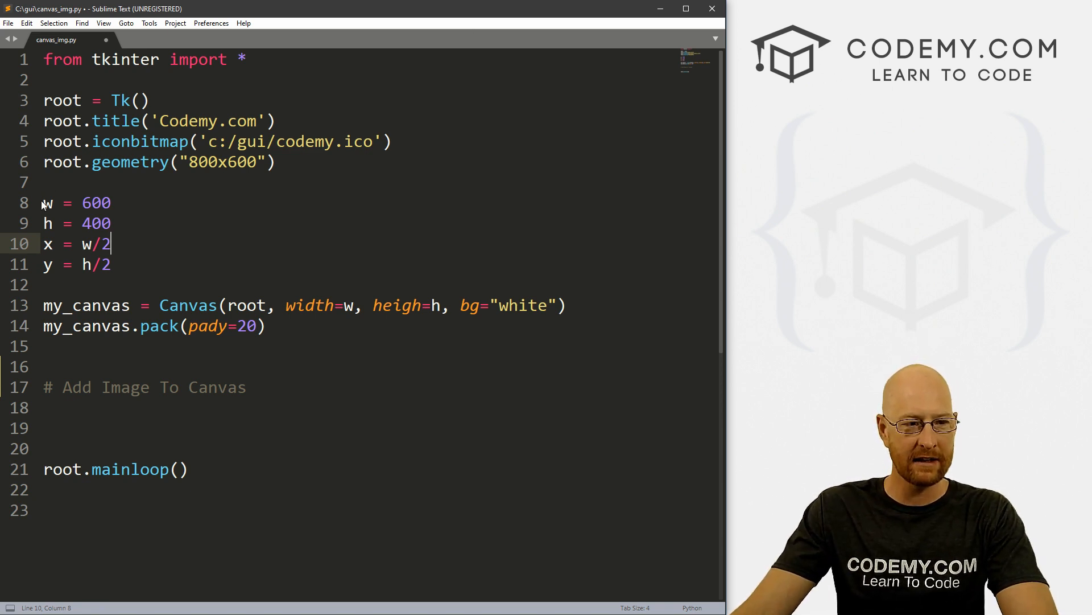
pyautogui.click(83, 203)
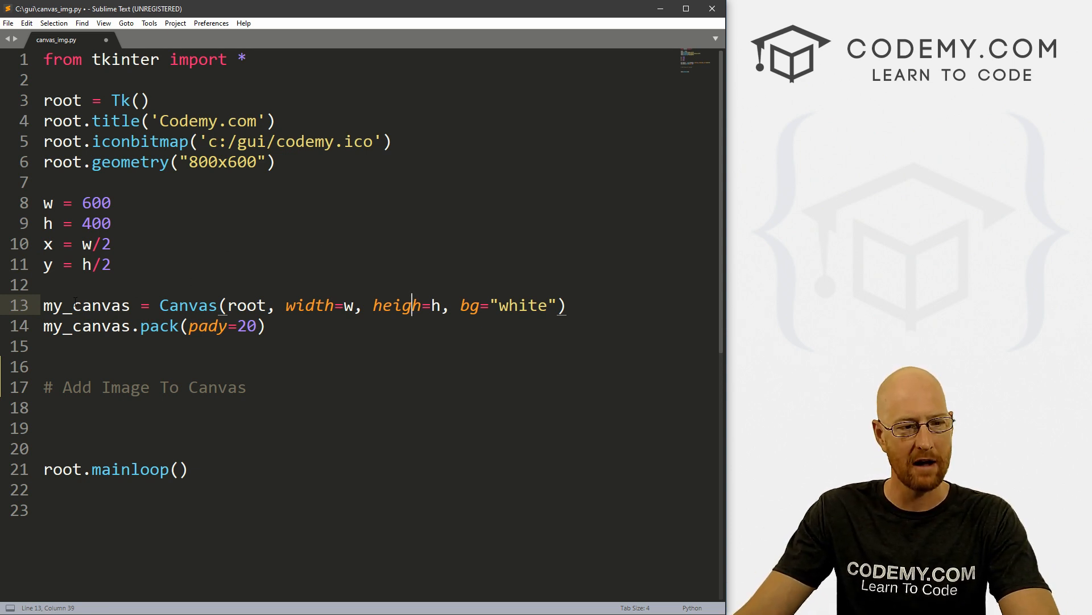
pyautogui.click(180, 305)
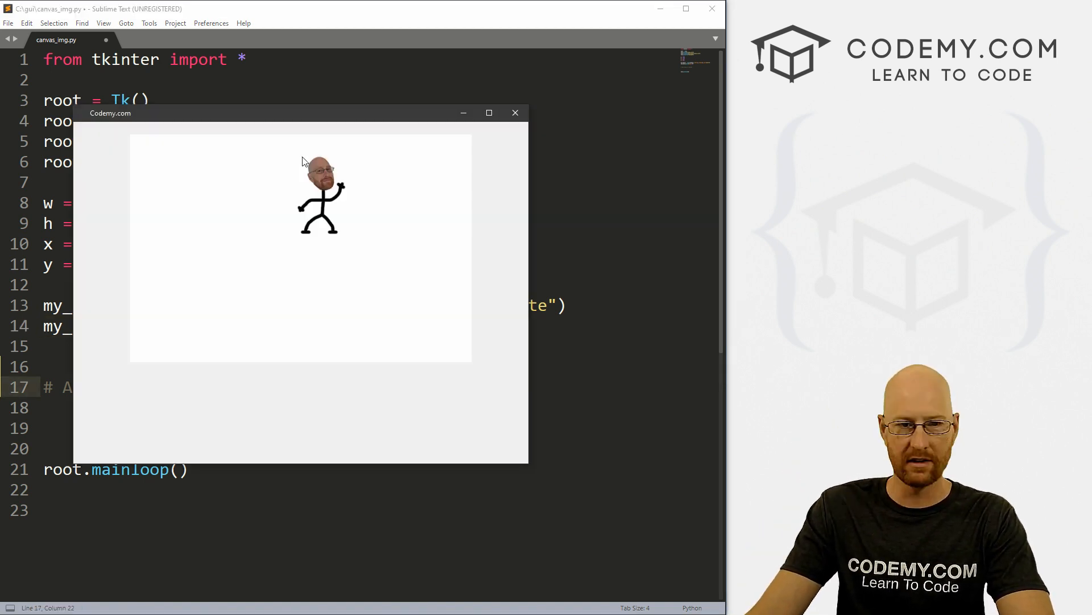
pyautogui.moveTo(278, 344)
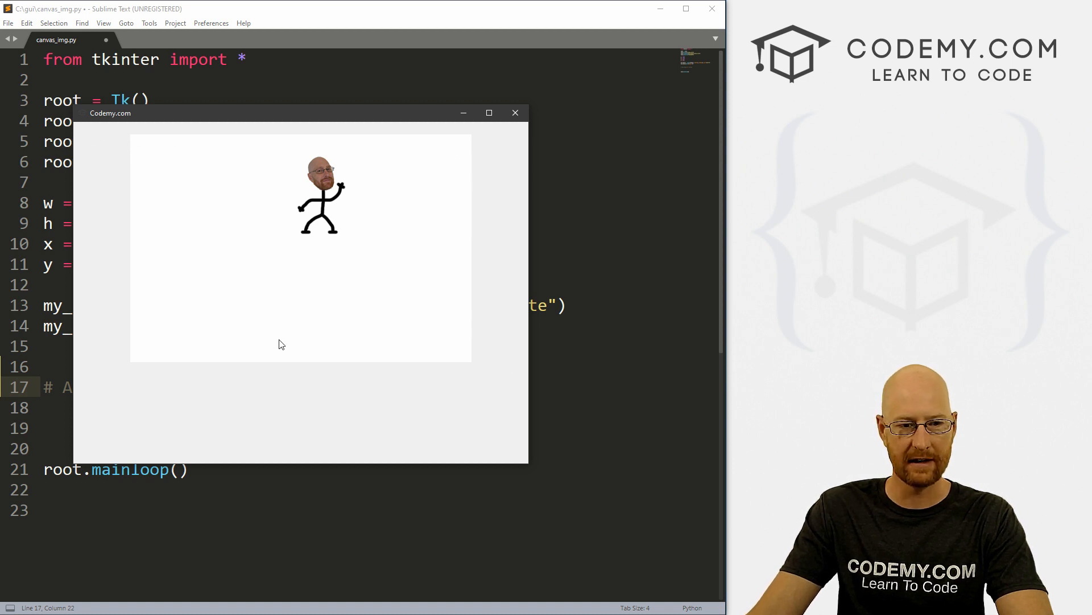
pyautogui.click(515, 112)
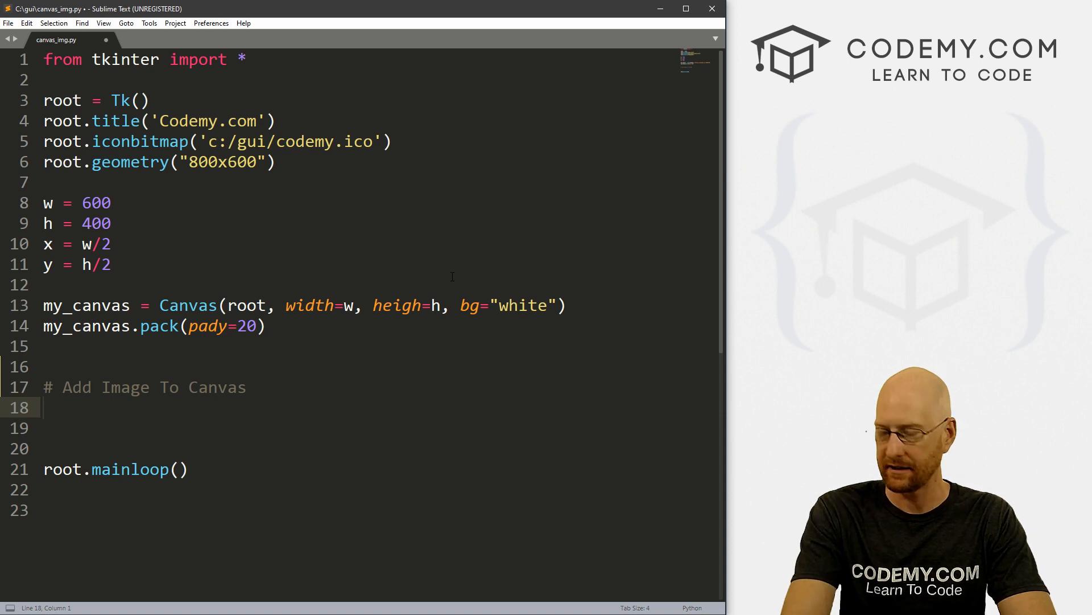
# Write img = PhotoImage(file="images/me.png") on line 18, highlighting 'images' and 'me.png'
pyautogui.write('img')
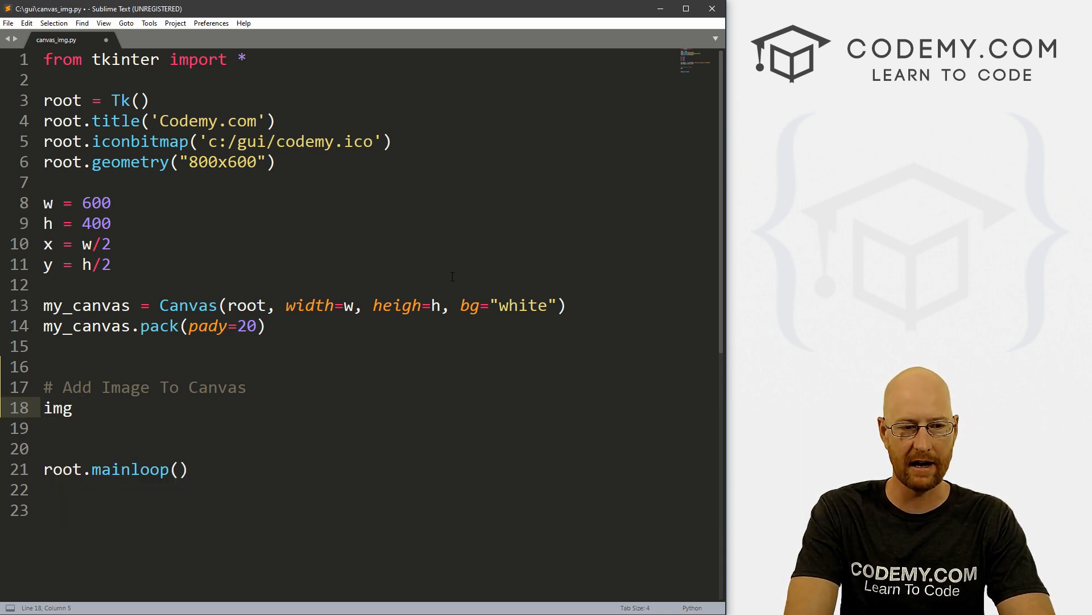
pyautogui.write('amge')
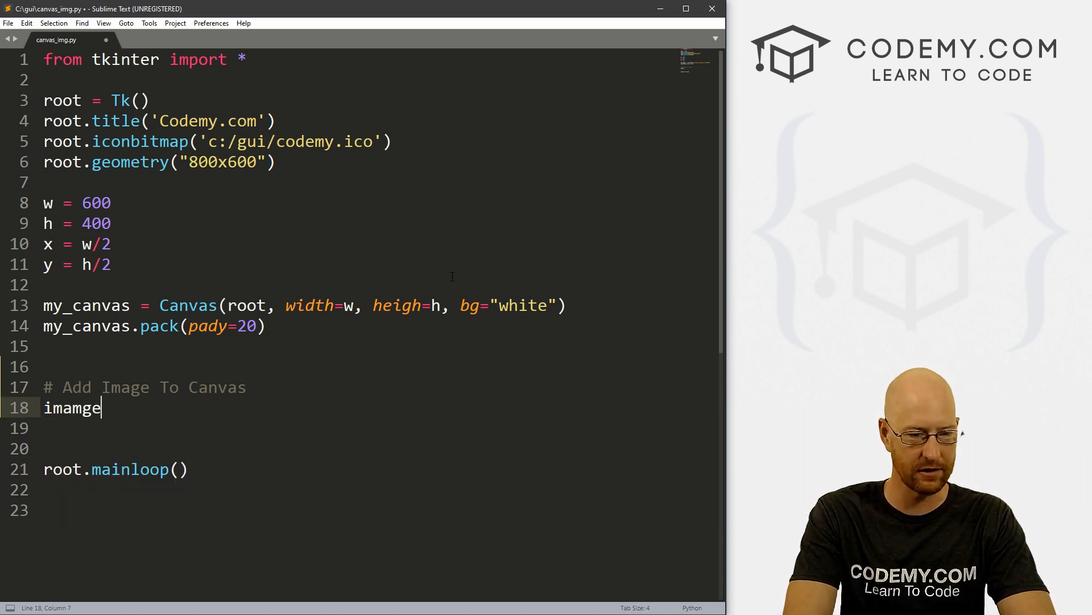
pyautogui.write('img -')
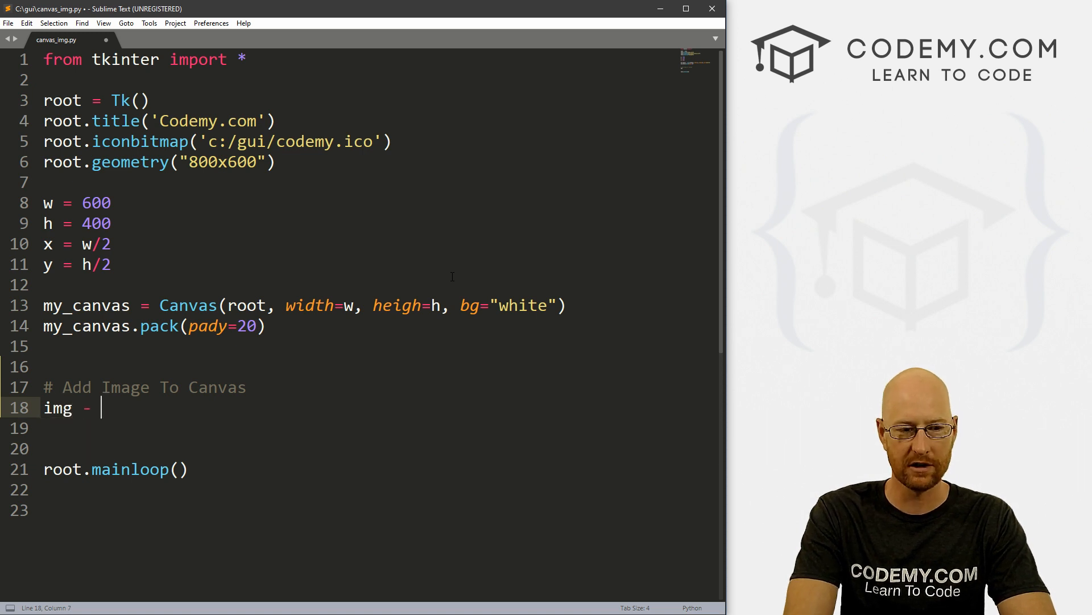
pyautogui.write('=')
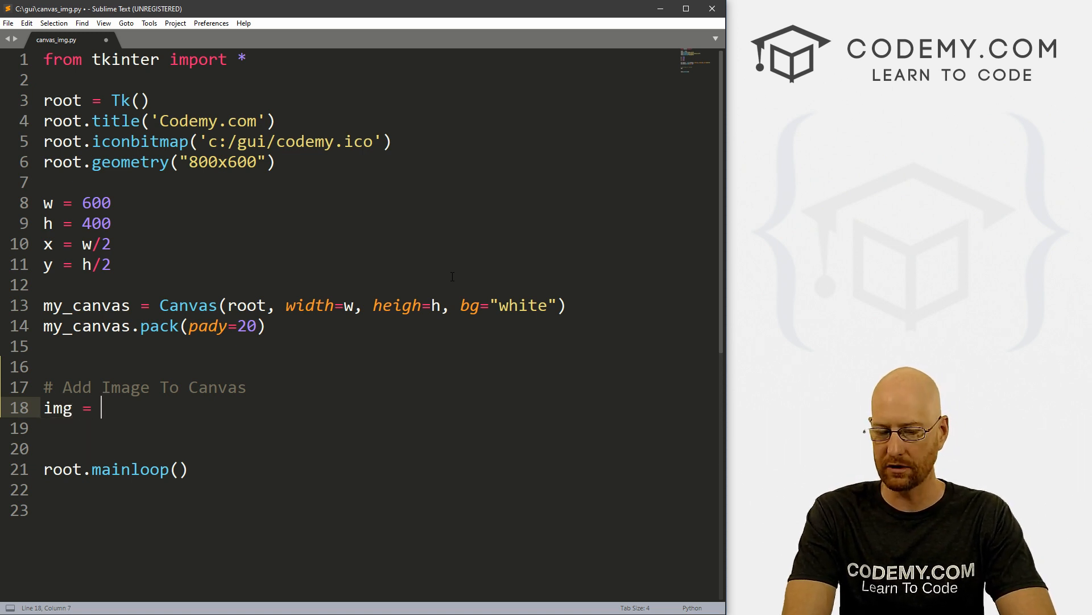
pyautogui.write('PhotoImage')
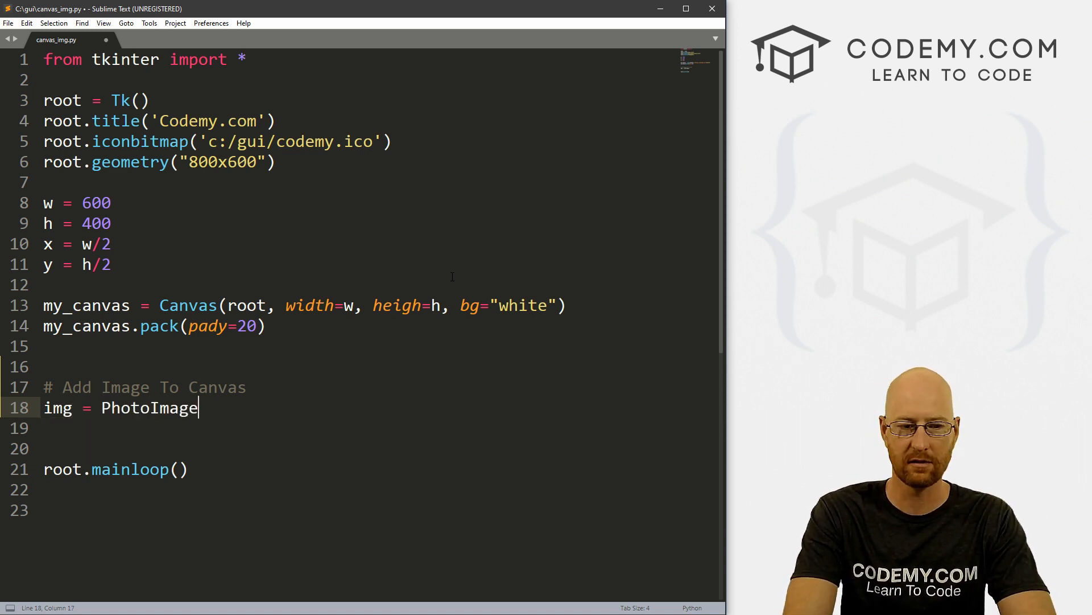
pyautogui.write('()')
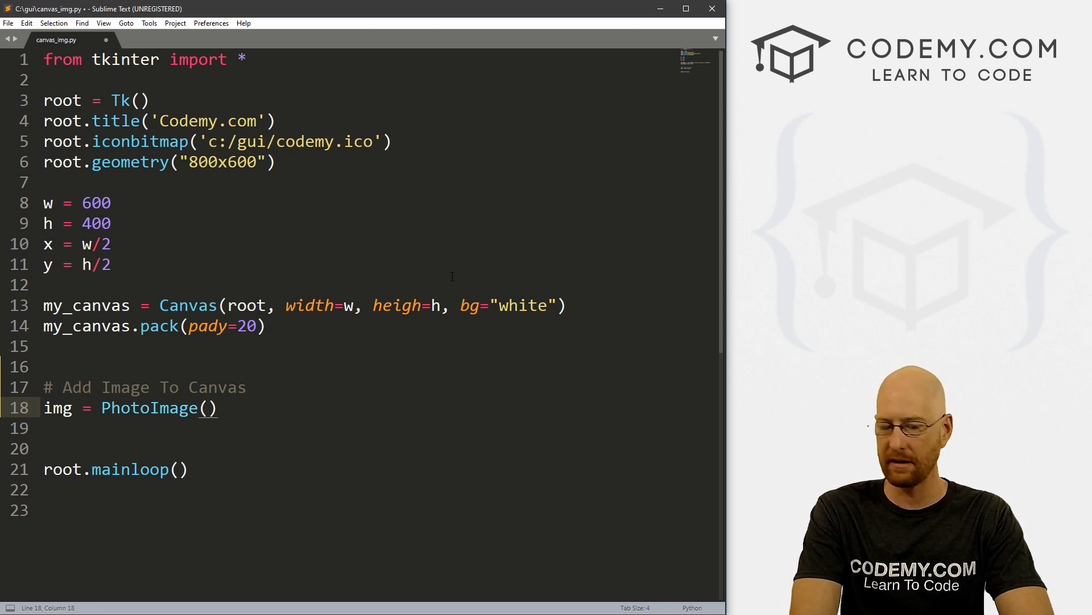
pyautogui.write('file=""')
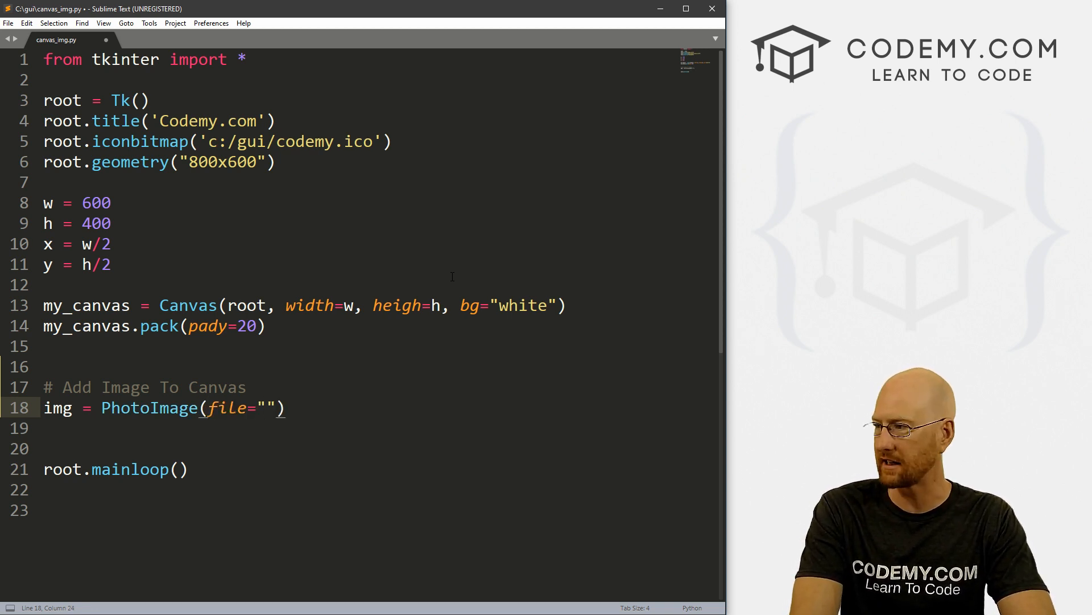
pyautogui.write('im')
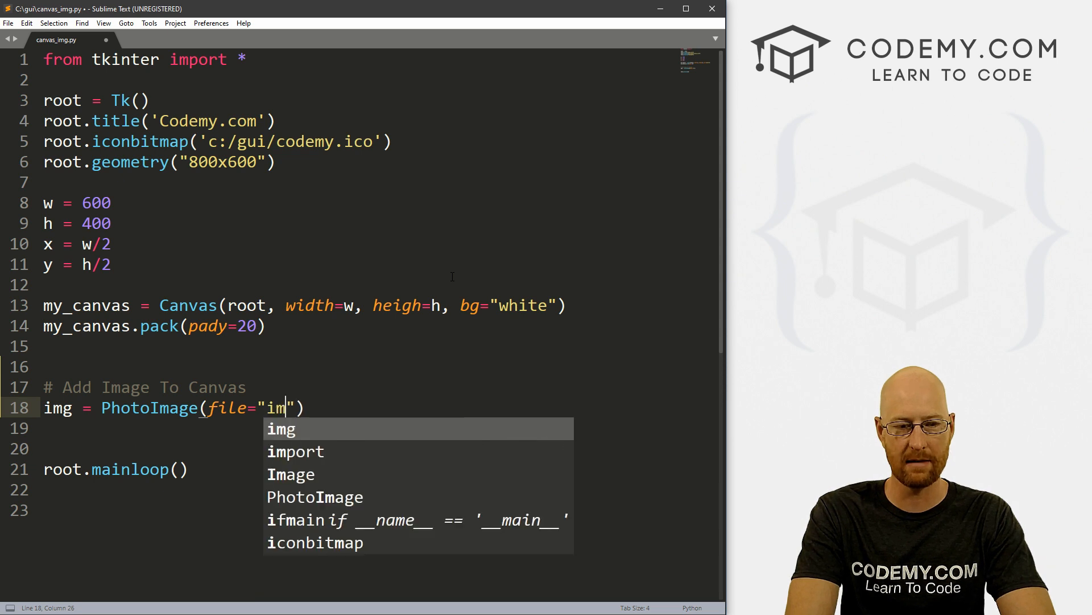
pyautogui.write('ages/')
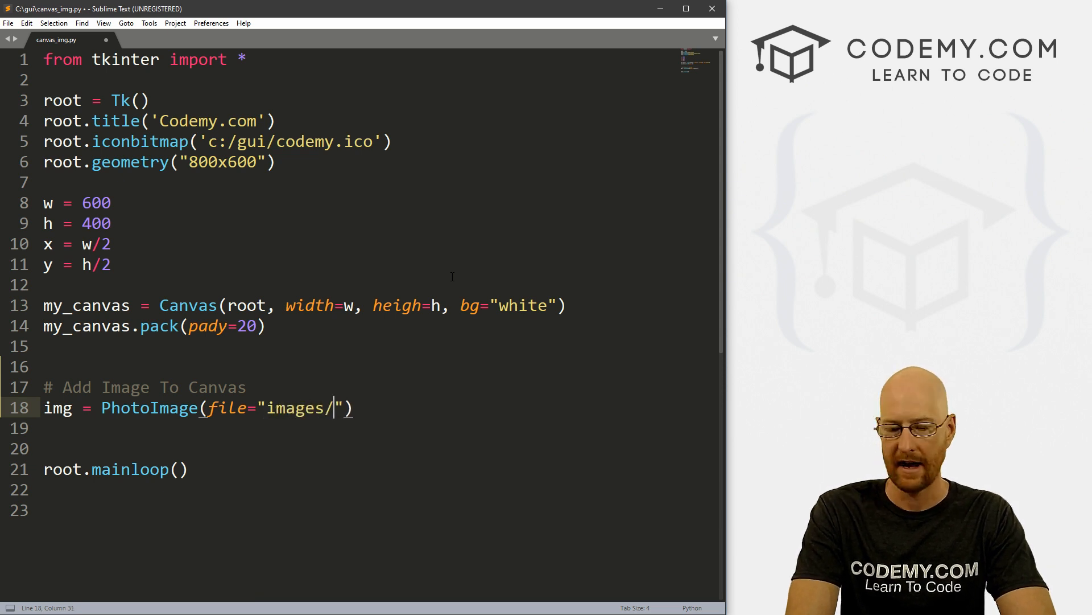
pyautogui.write('me.p')
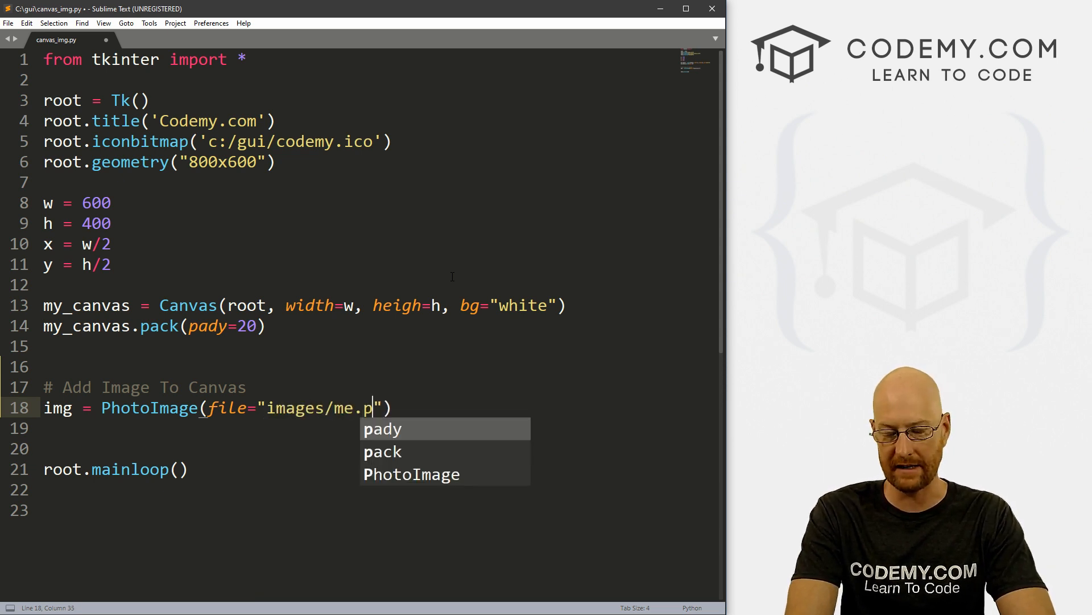
pyautogui.write('ng')
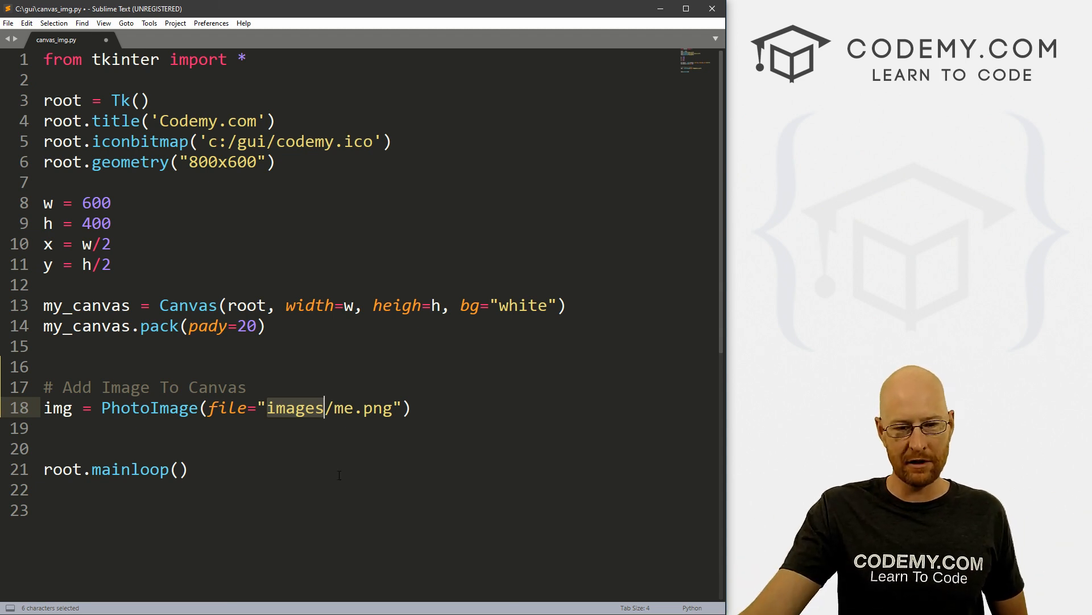
pyautogui.click(361, 407)
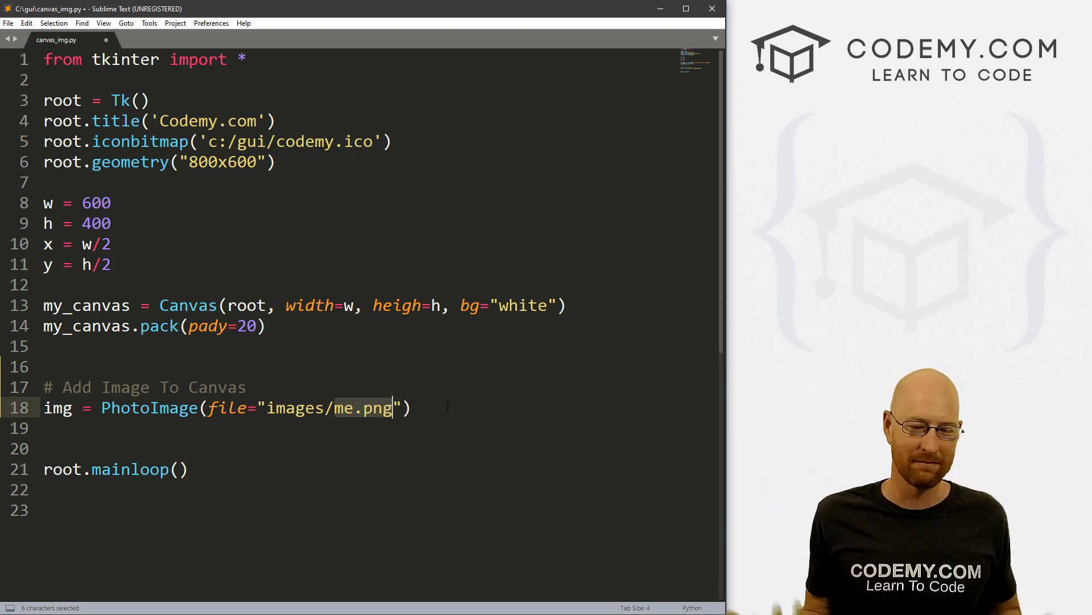
pyautogui.click(411, 408)
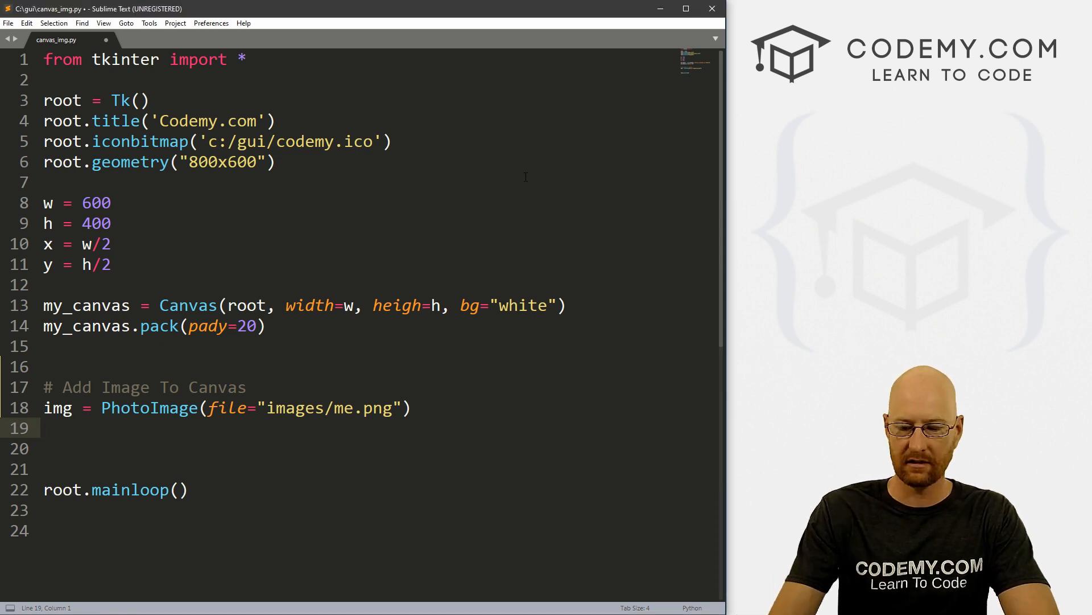
# Add my_image = my_canvas.create_image(0,0, anchor=NW, image=img) and save the script
pyautogui.write('my_image =')
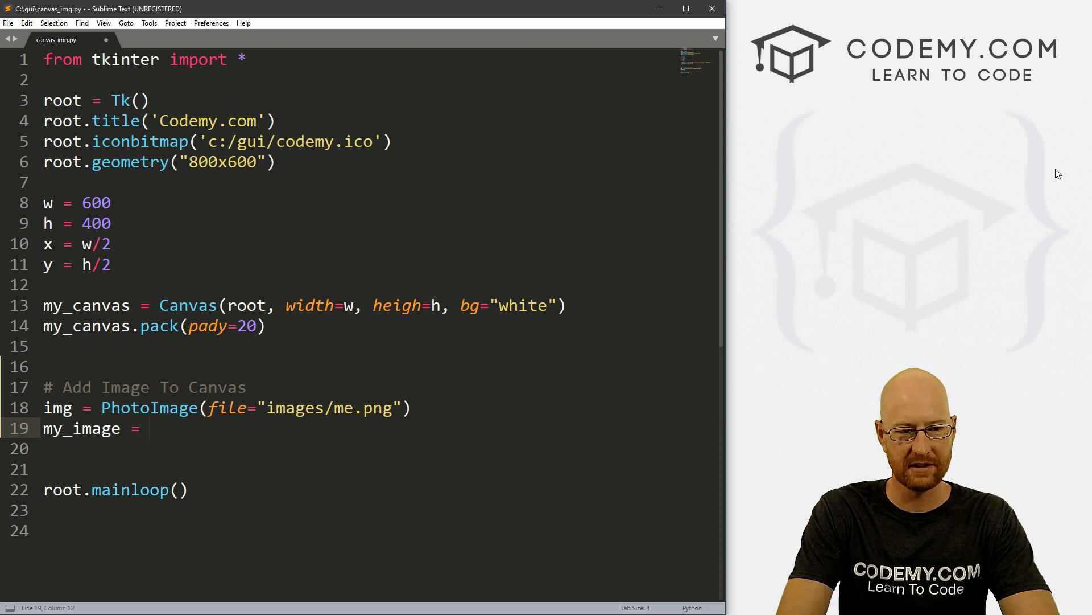
pyautogui.write('my_canvas.create')
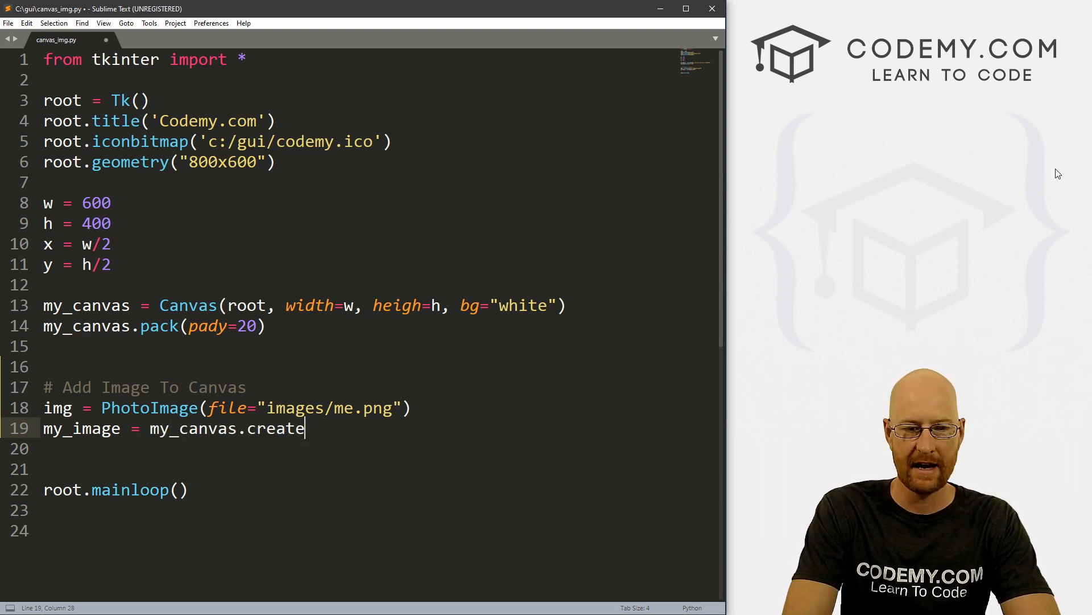
pyautogui.write('_image()')
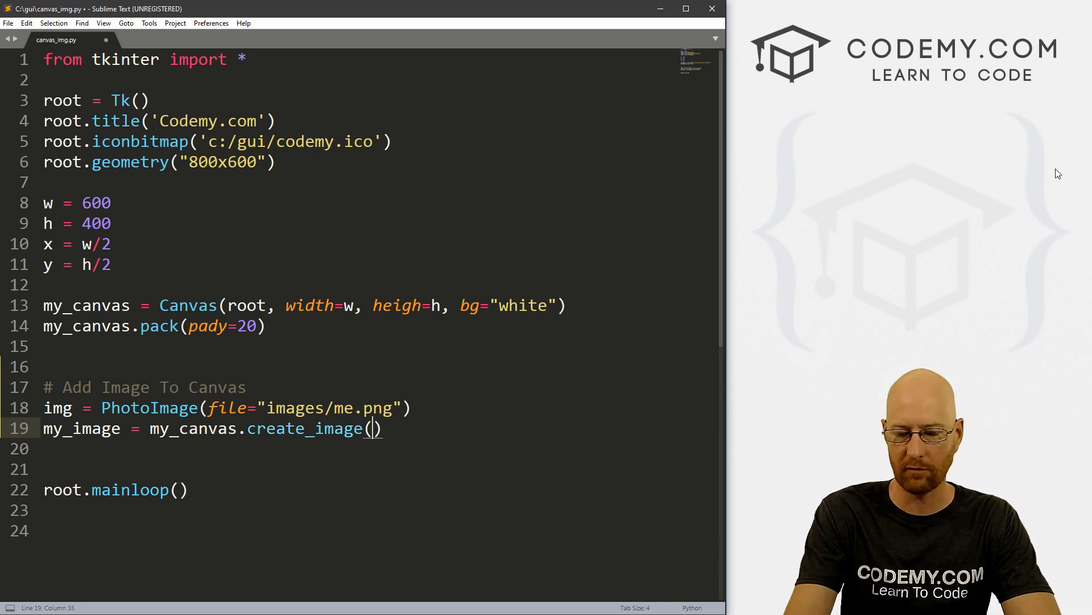
pyautogui.write('0,0, anc')
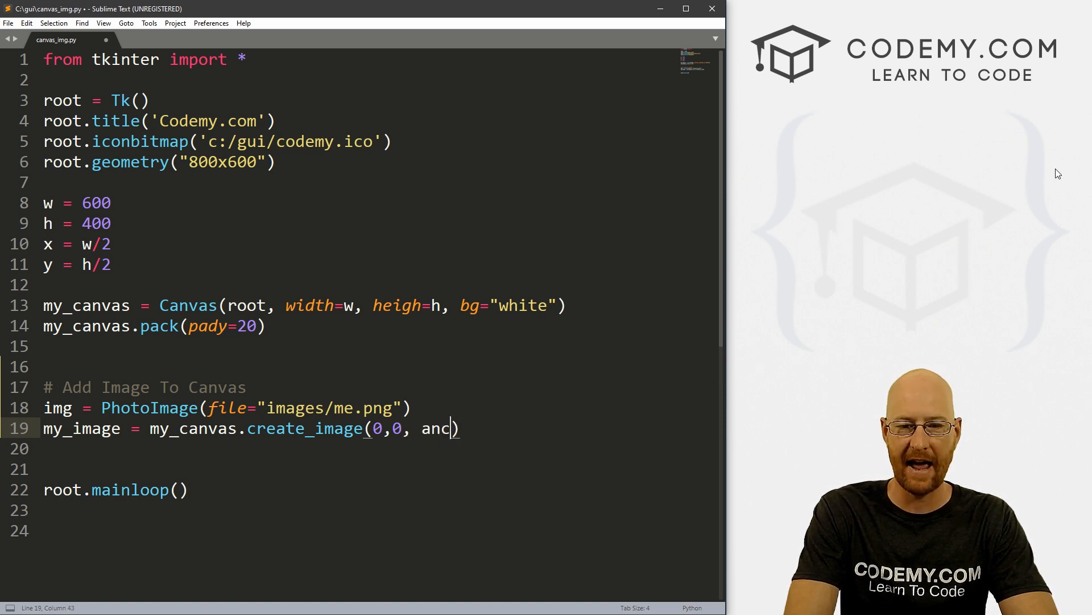
pyautogui.write('hor=')
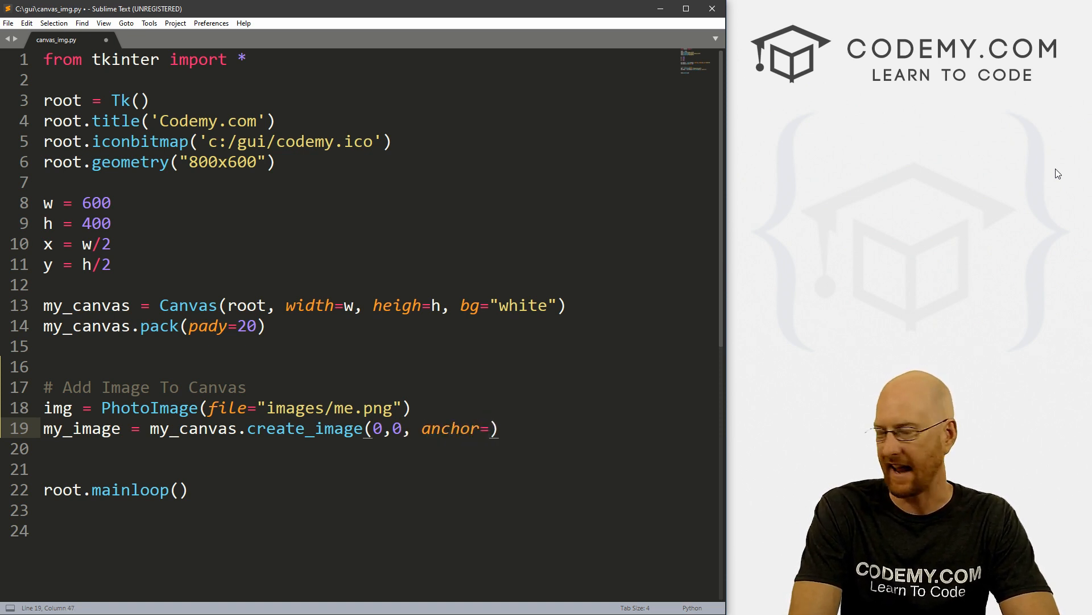
pyautogui.write('NW')
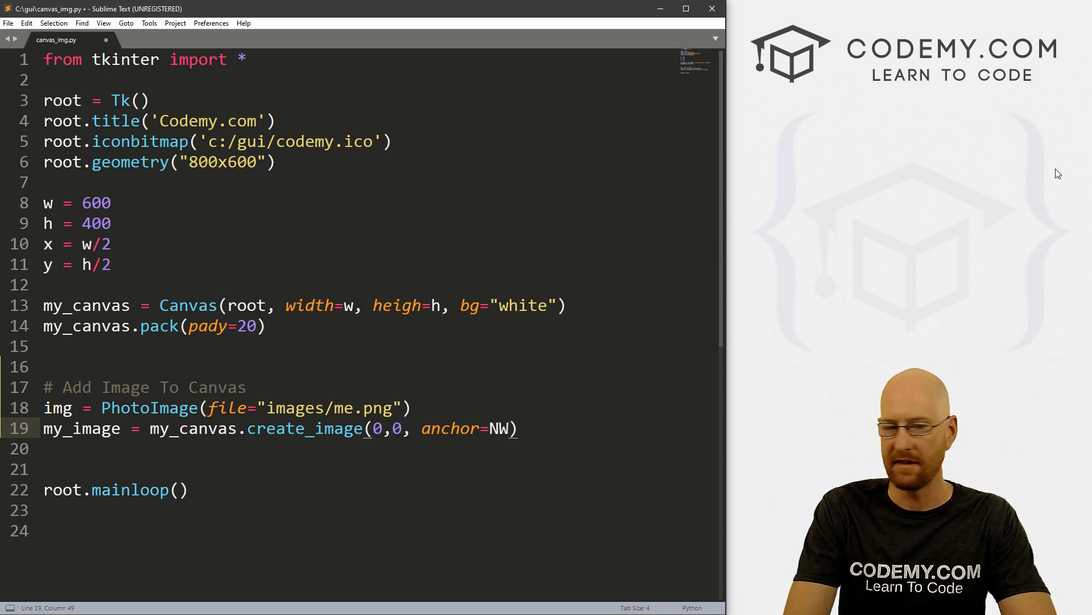
pyautogui.write(', i')
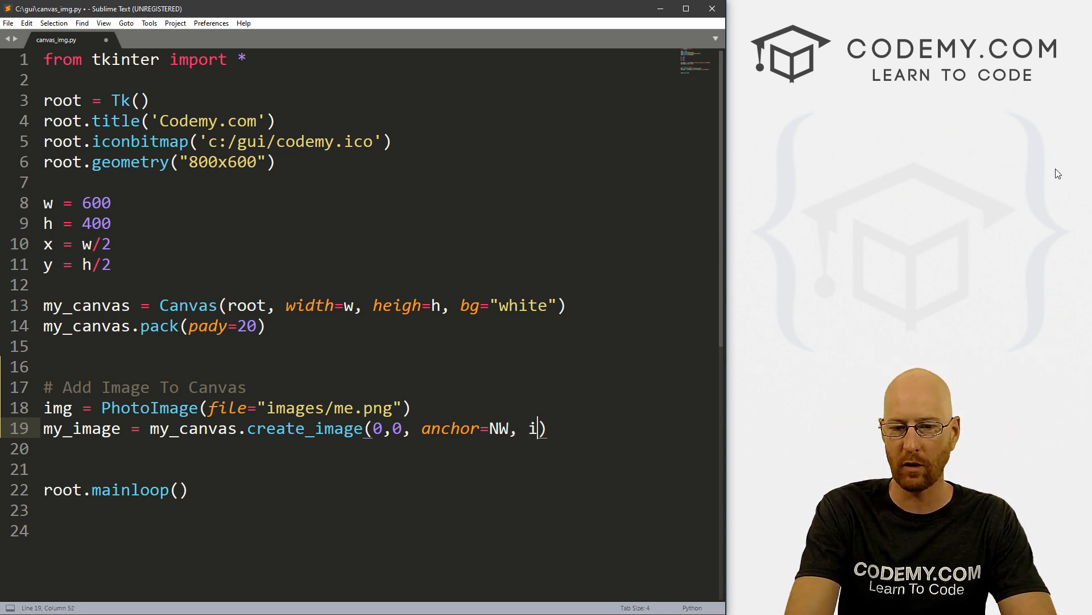
pyautogui.write('mage=')
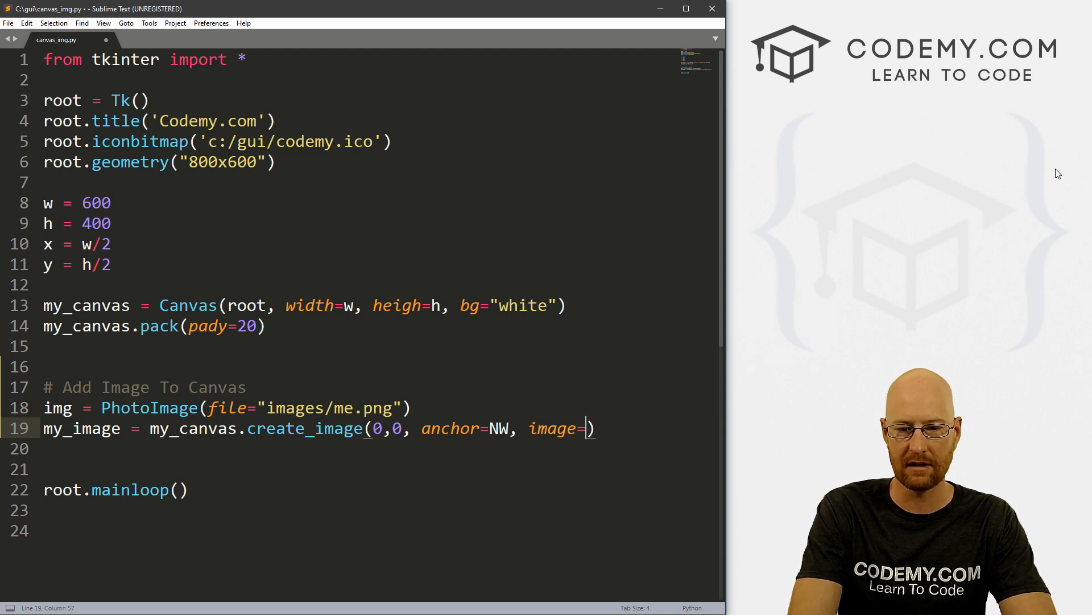
pyautogui.write('img')
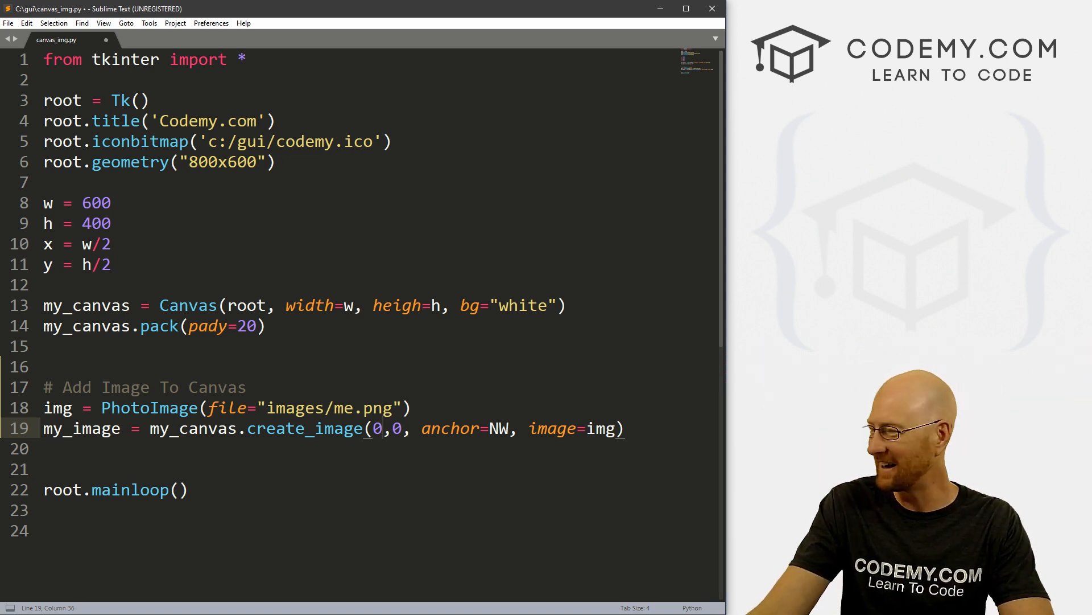
pyautogui.press('ctrl+s')
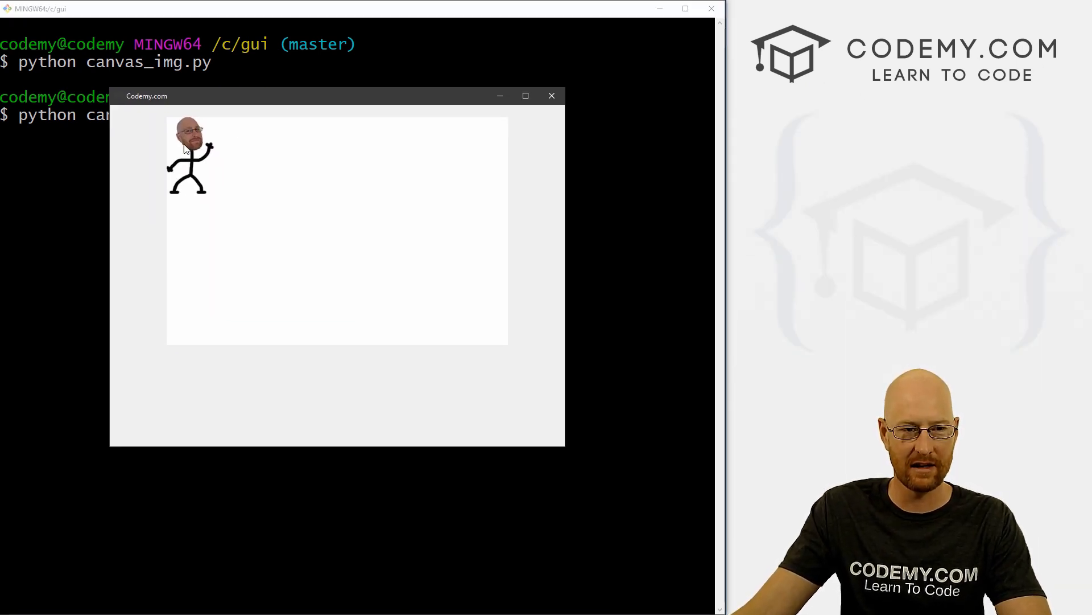
pyautogui.moveTo(173, 361)
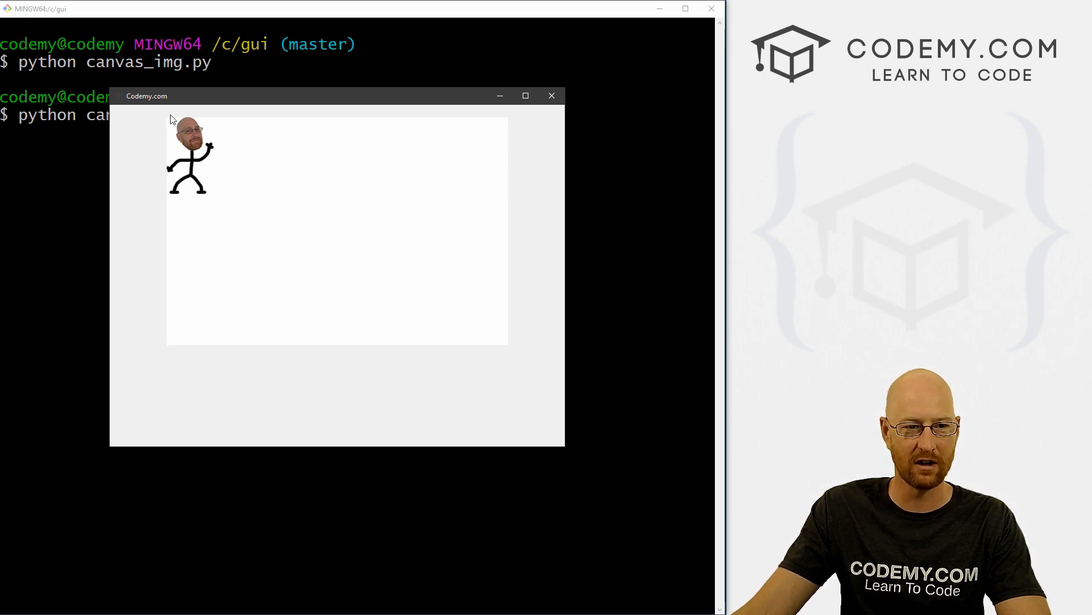
pyautogui.moveTo(274, 128)
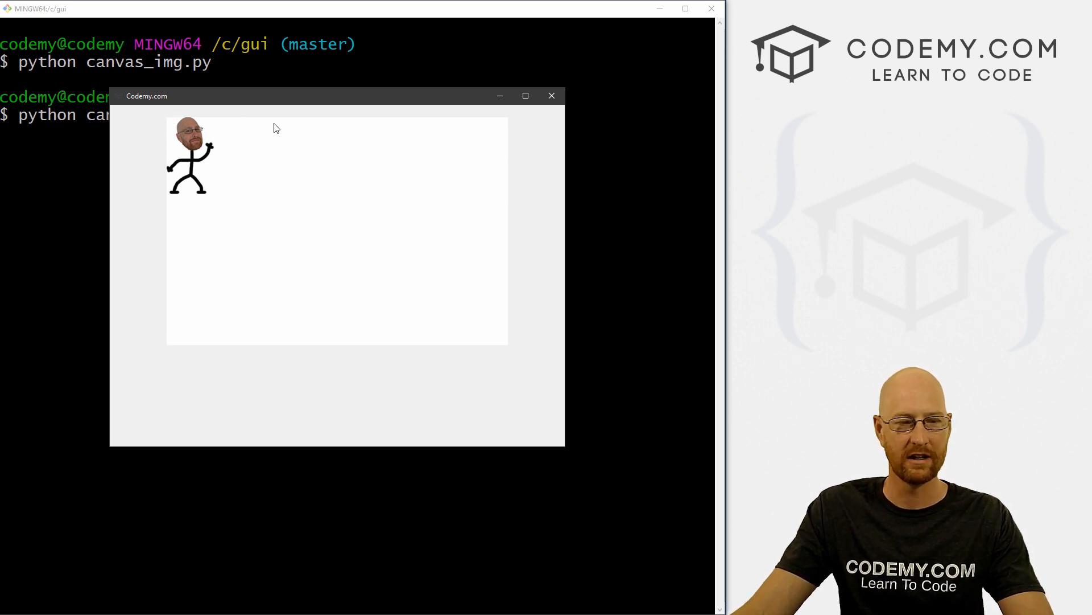
pyautogui.moveTo(244, 153)
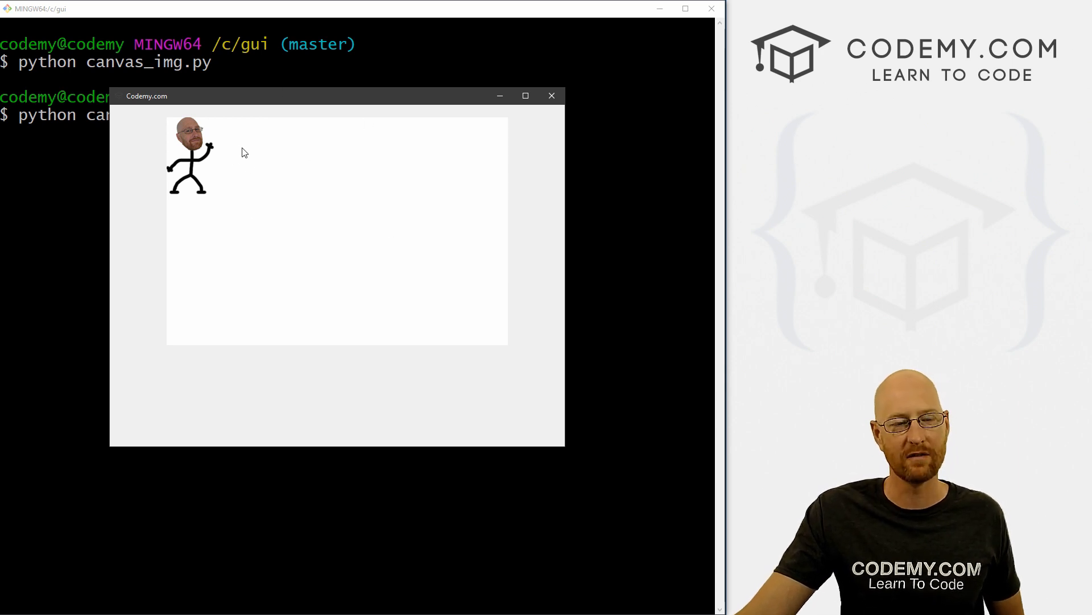
pyautogui.moveTo(240, 176)
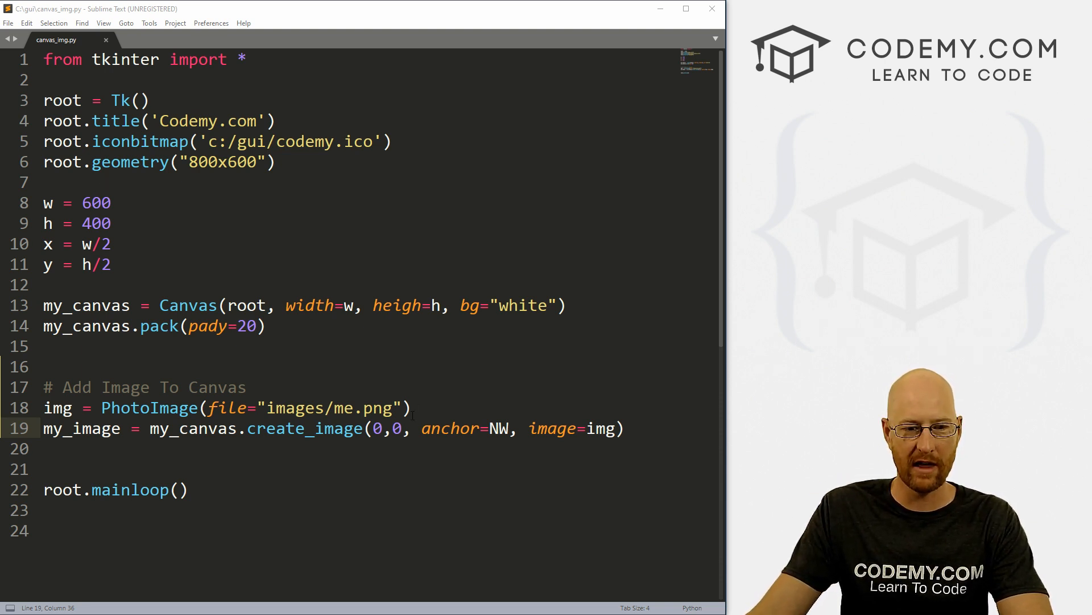
# Change the create_image x coordinate from 0 to 260 and rerun the script
pyautogui.write('300')
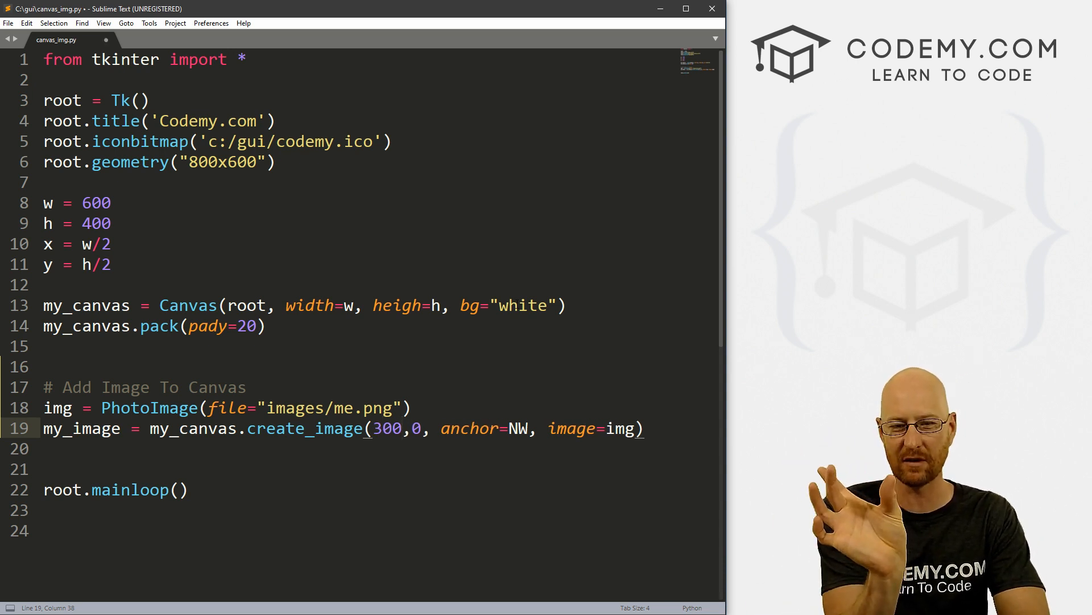
pyautogui.press('BackSpace')
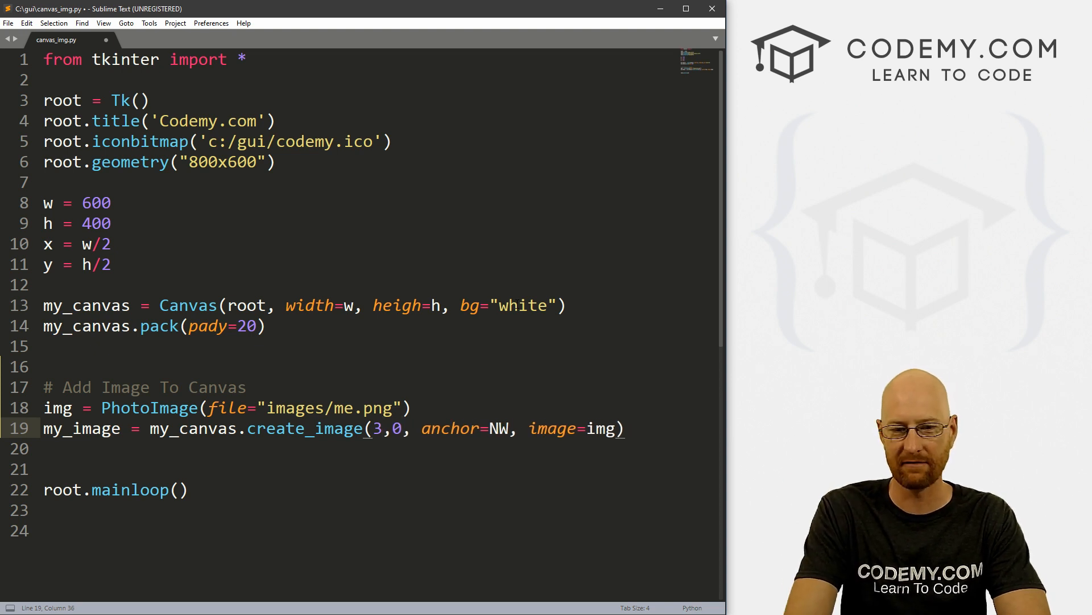
pyautogui.write('6')
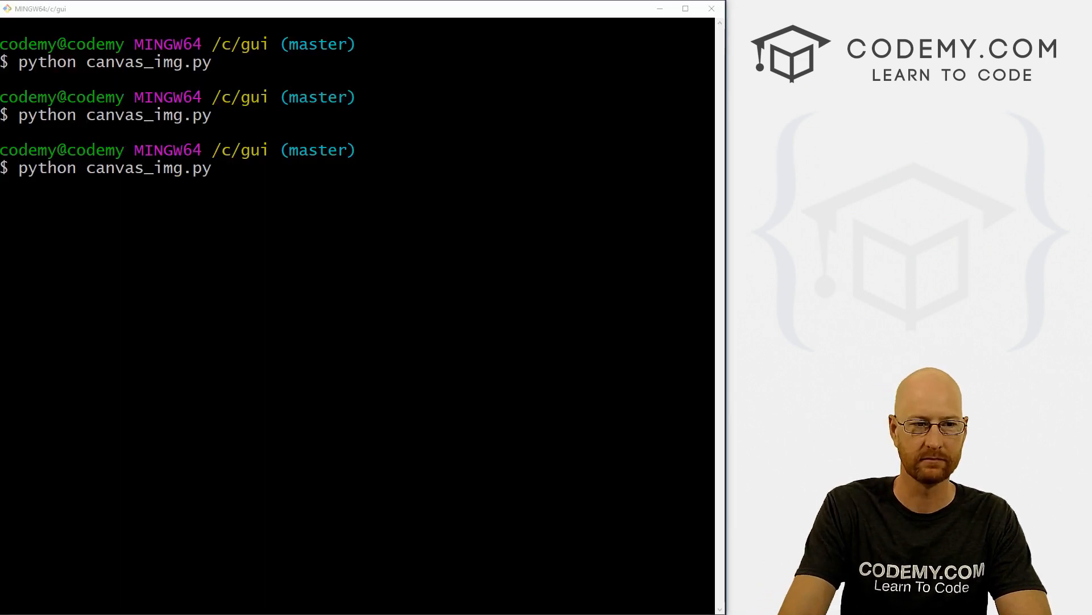
pyautogui.press('Return')
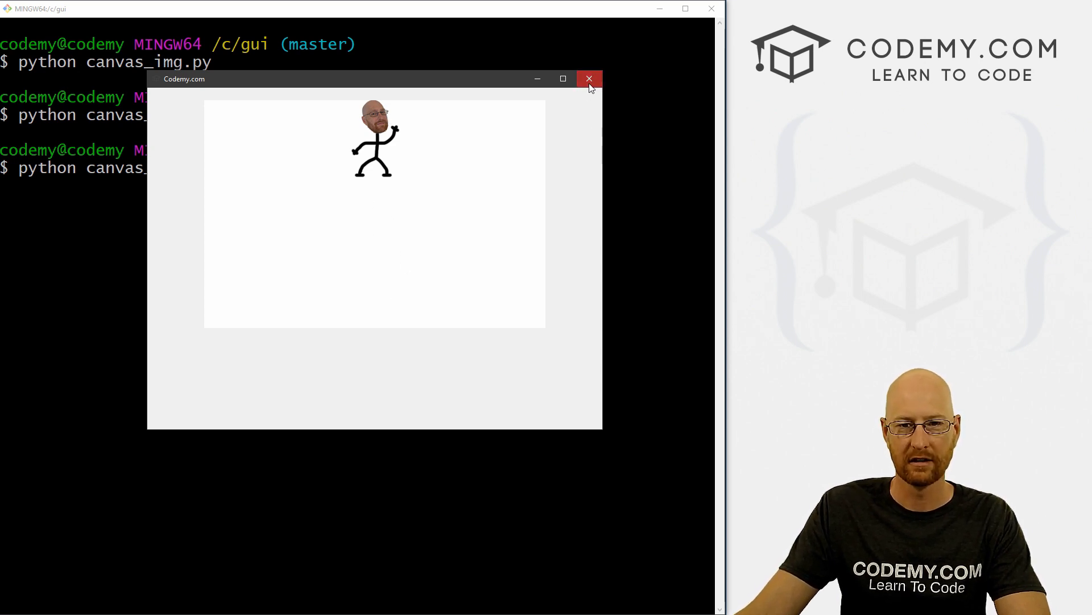
# Close the canvas window, set the y coordinate to 200, save, and rerun
pyautogui.click(590, 78)
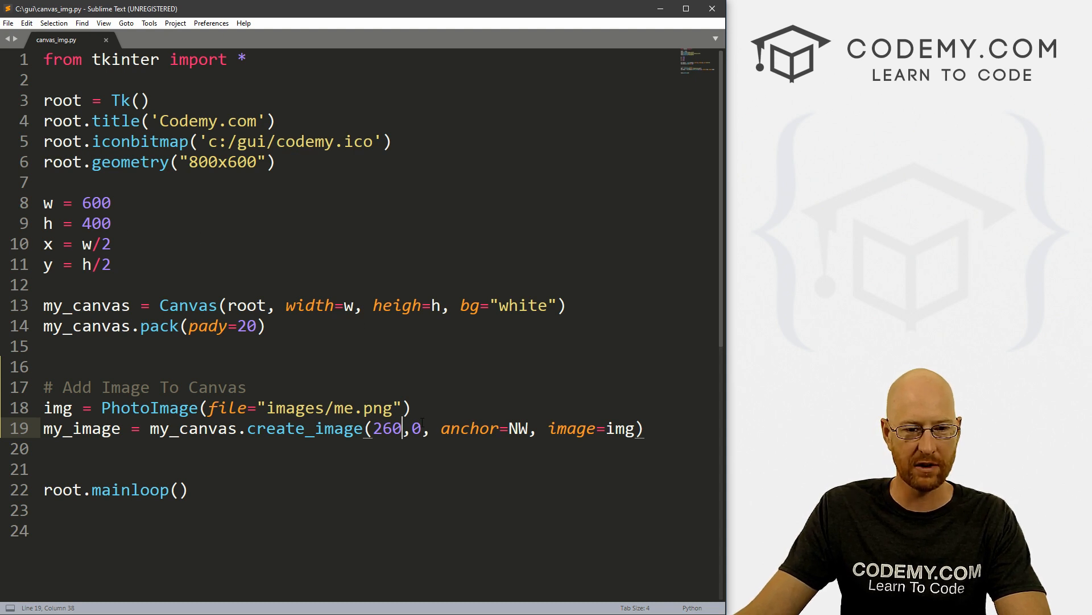
pyautogui.write('20')
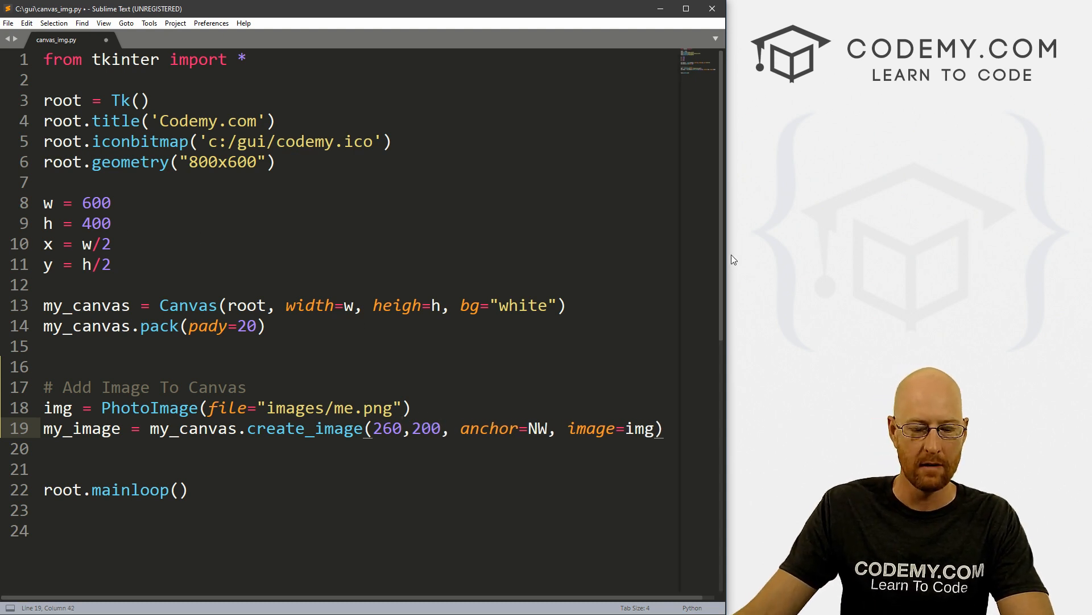
pyautogui.press('ctrl+s')
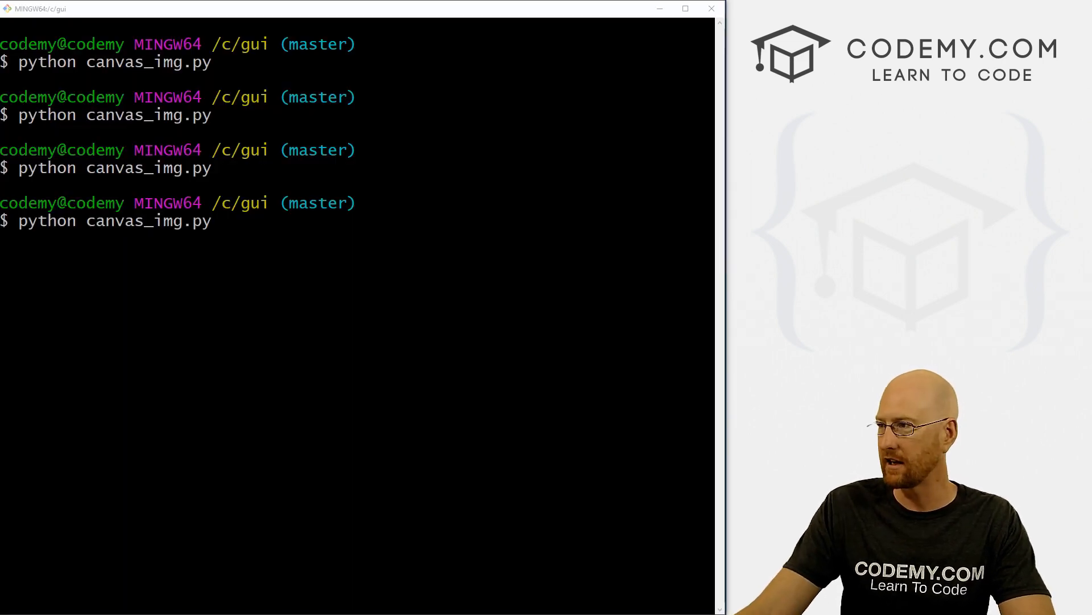
pyautogui.press('Return')
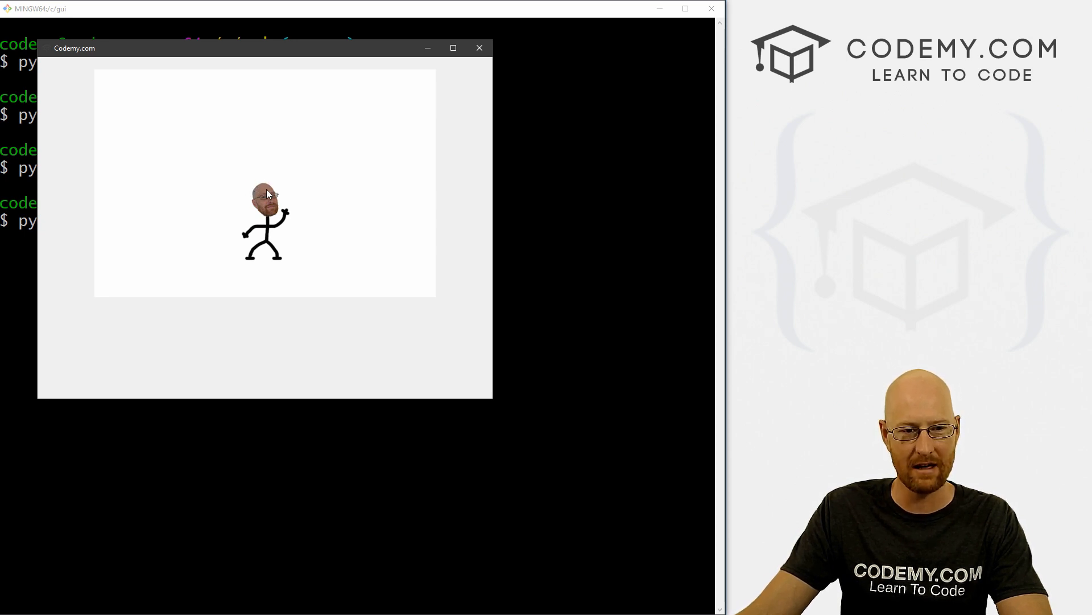
pyautogui.moveTo(279, 240)
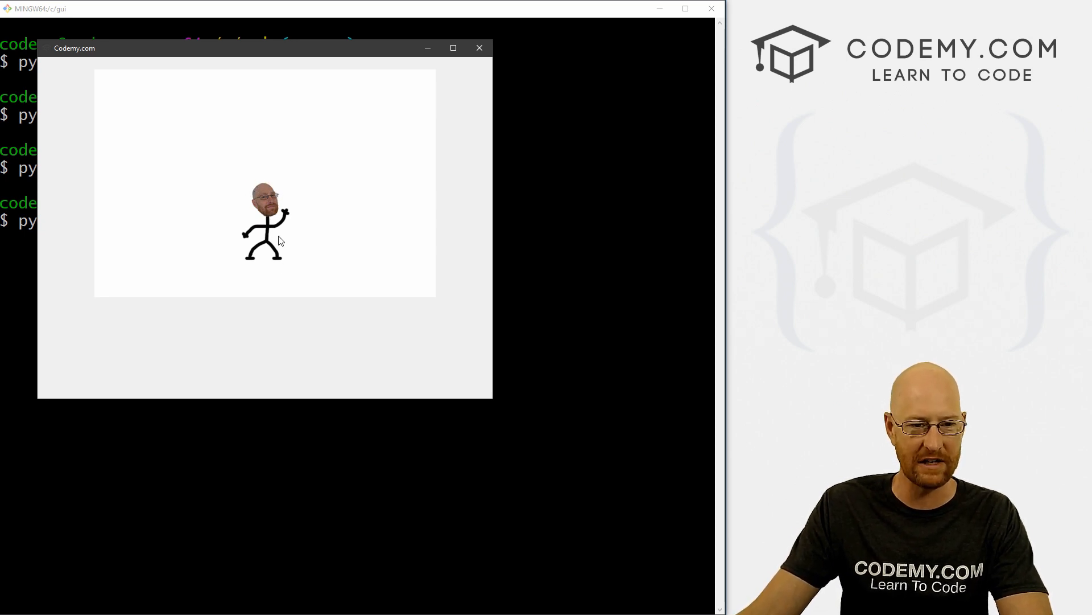
pyautogui.moveTo(416, 223)
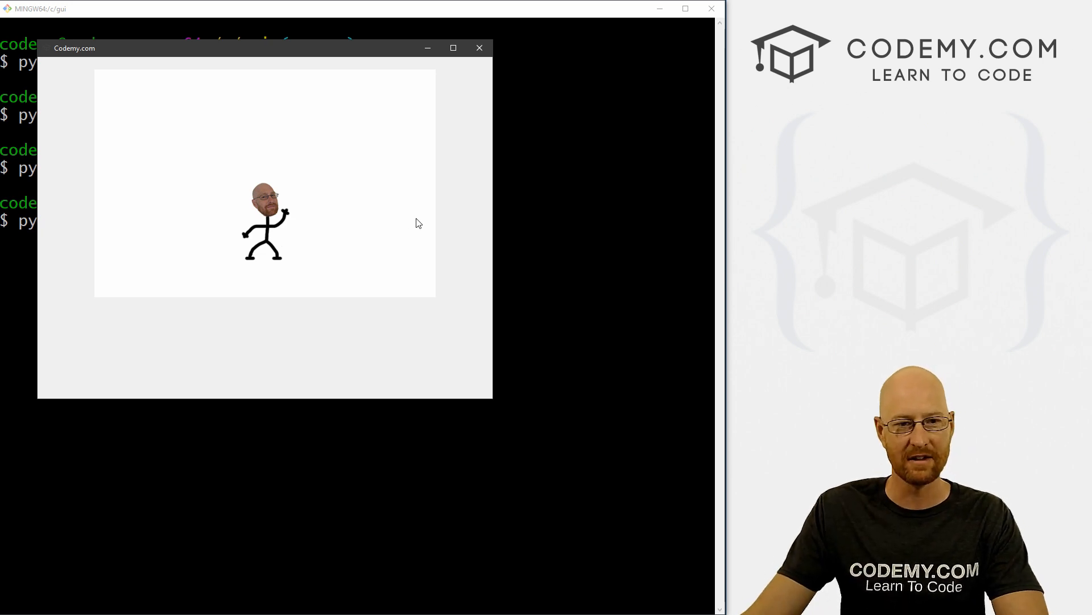
# Close the canvas window and replace the y value 200 with 125
pyautogui.click(479, 47)
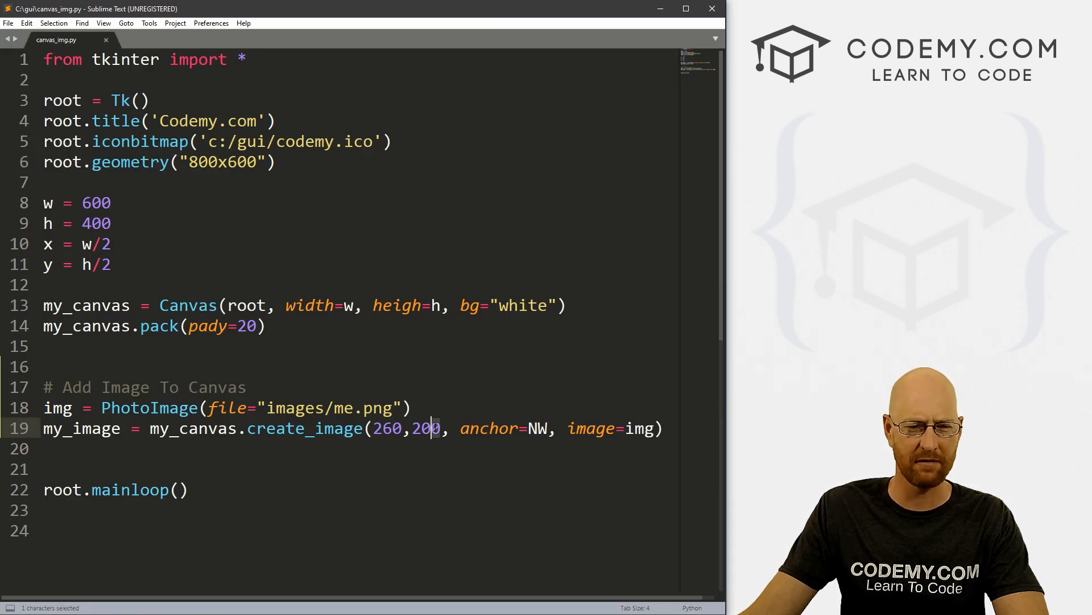
pyautogui.doubleClick(425, 428)
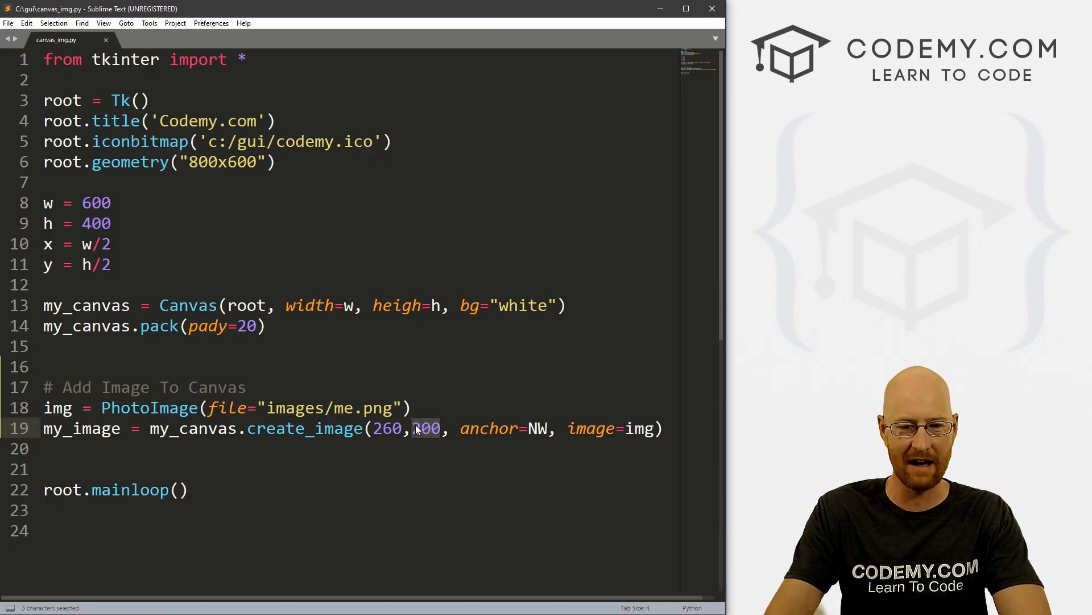
pyautogui.write('125')
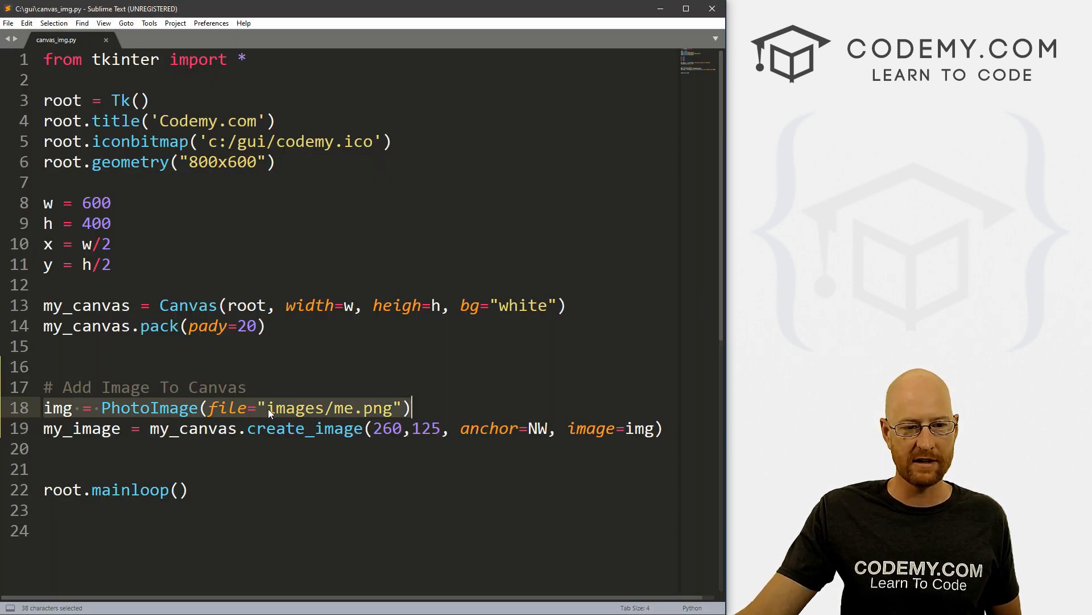
# Prefix the image path with c:/gui/, save, and close both canvas windows
pyautogui.click(304, 408)
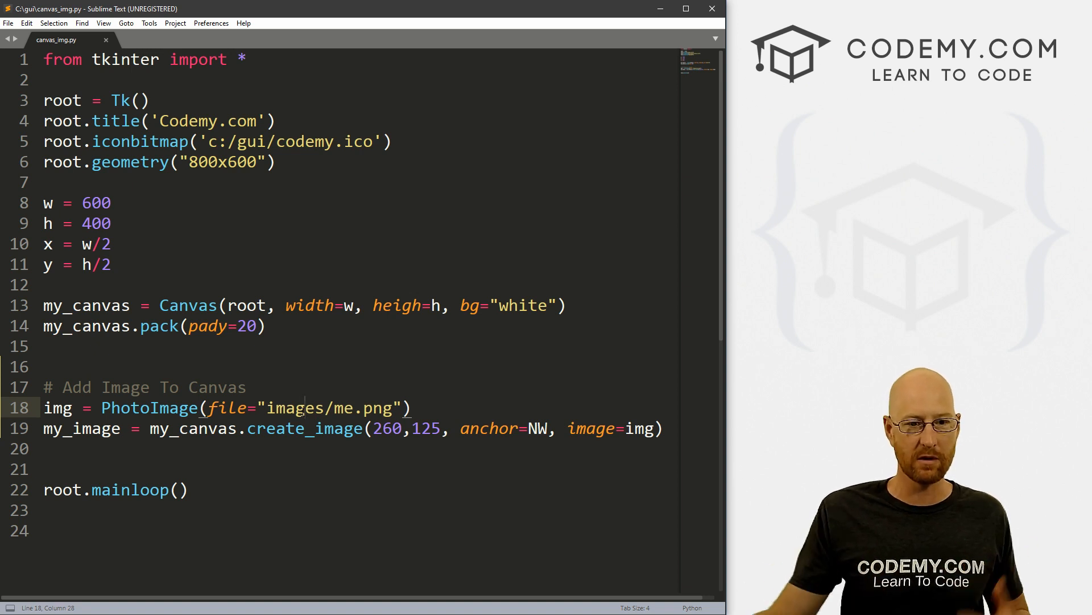
pyautogui.press('ctrl+a')
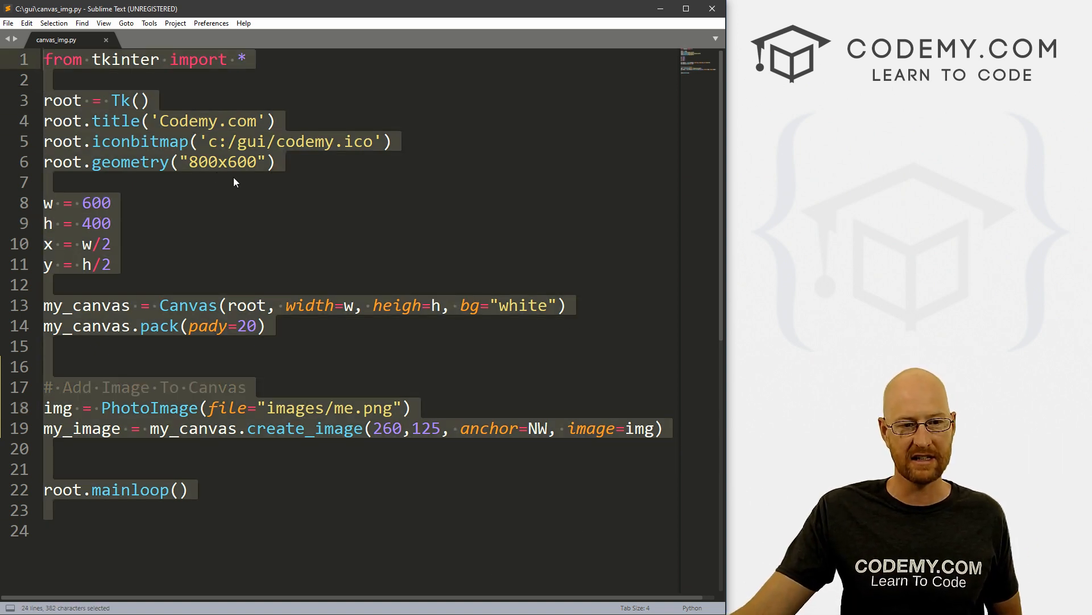
pyautogui.doubleClick(294, 408)
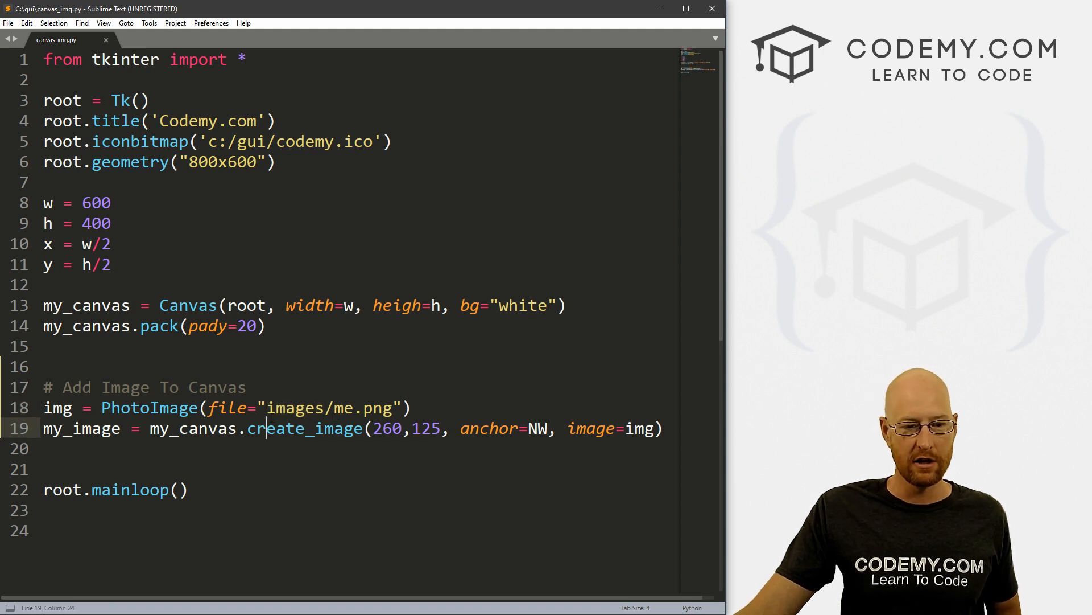
pyautogui.write('C')
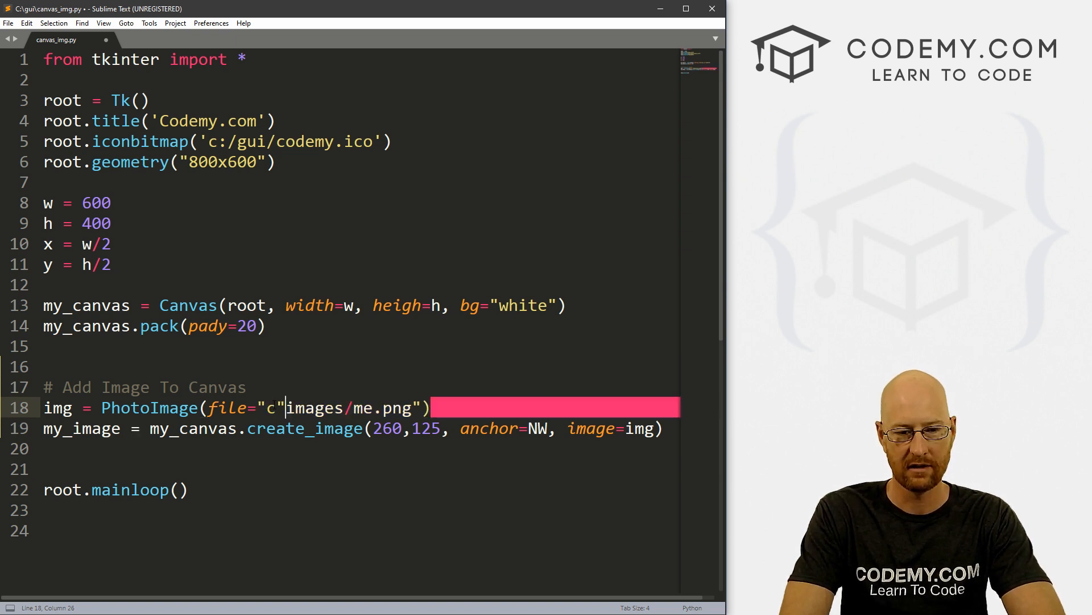
pyautogui.write(':/gui/')
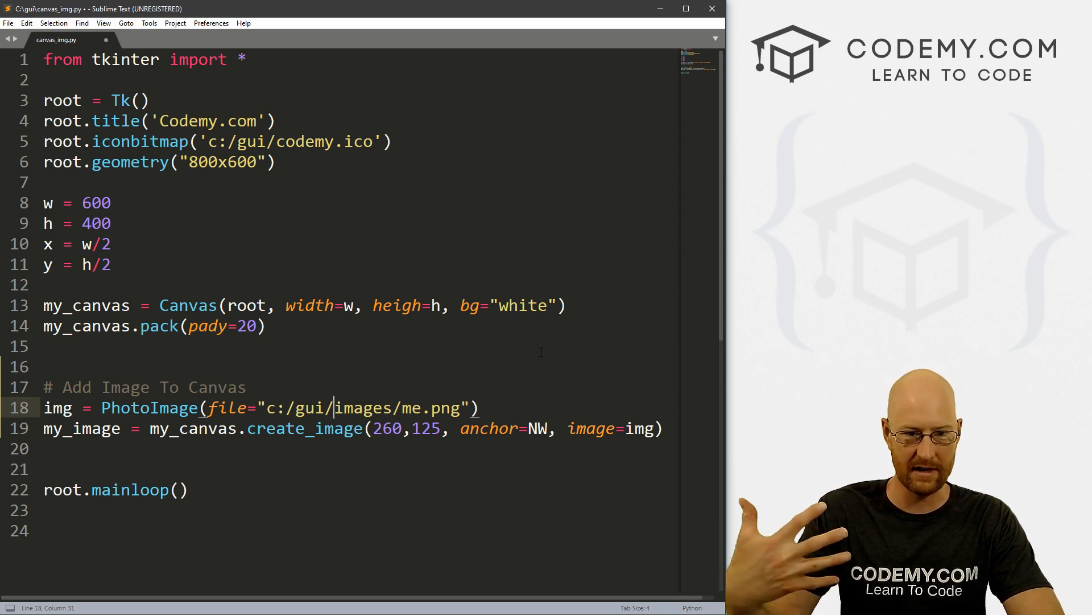
pyautogui.press('ctrl+s')
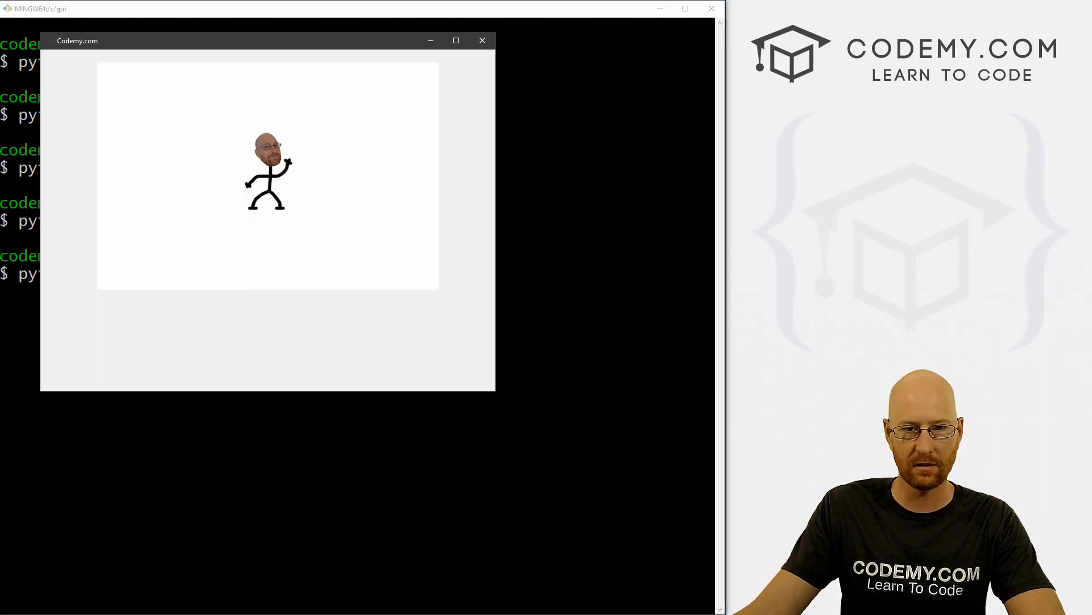
pyautogui.click(481, 40)
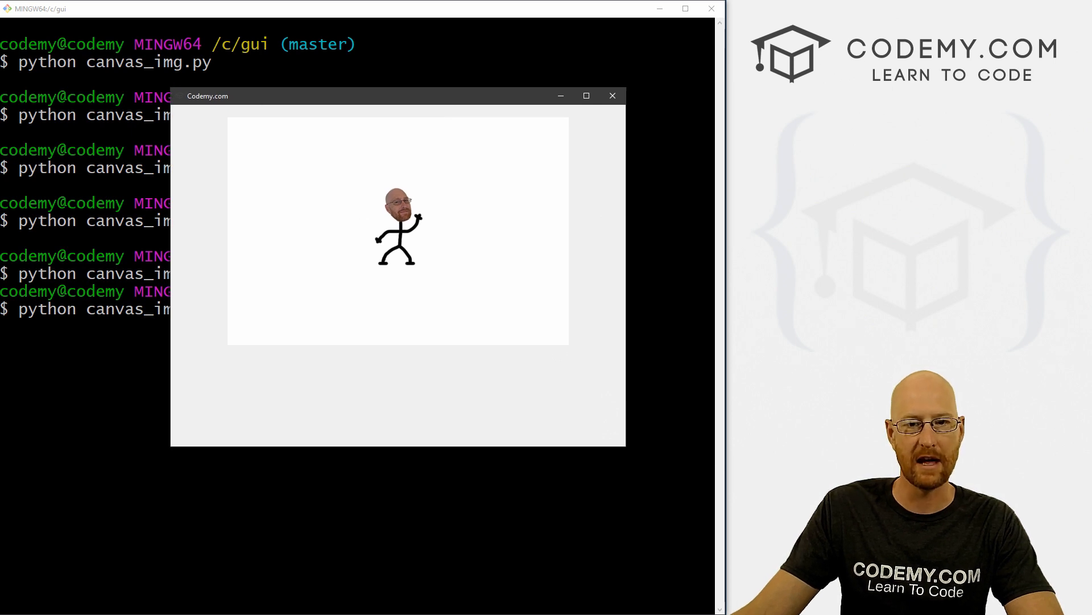
pyautogui.click(612, 96)
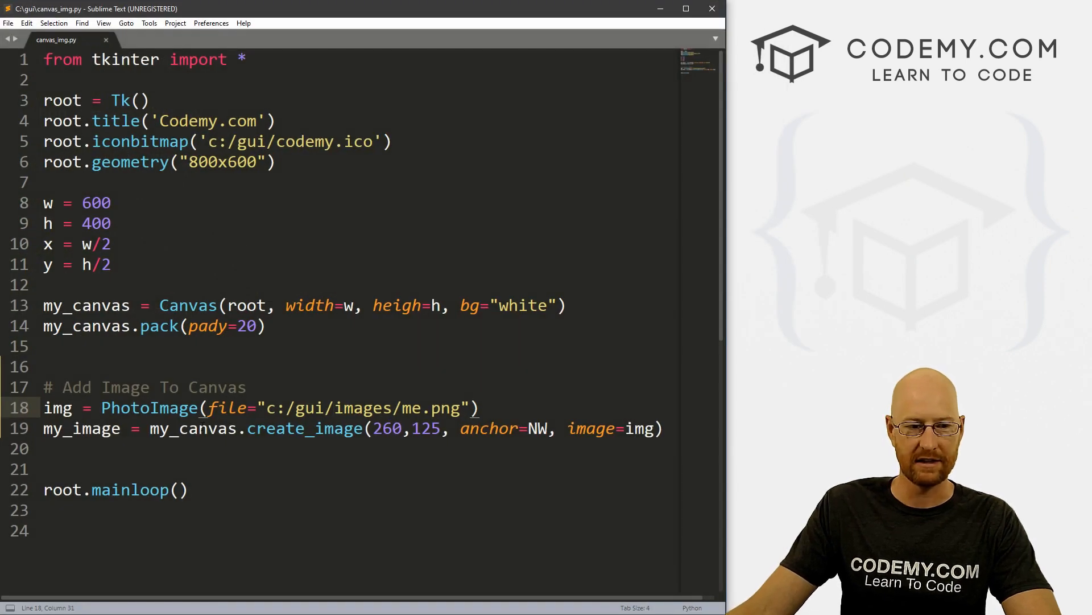
# Add arrow-key bindings and left/right/up/down handlers moving the image by ±10
pyautogui.moveTo(335, 407); pyautogui.dragTo(411, 407)
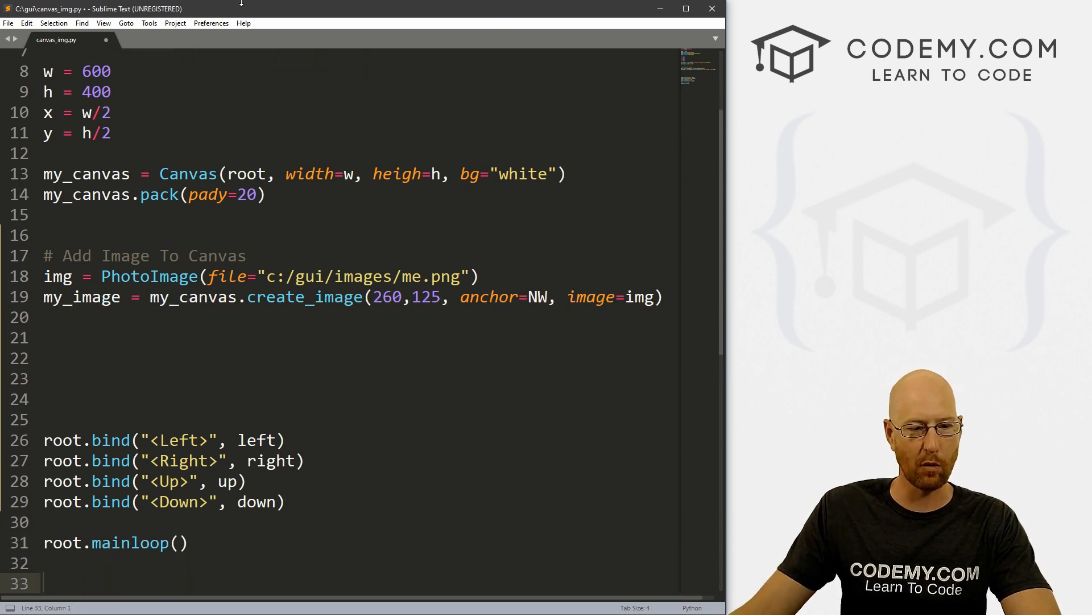
pyautogui.doubleClick(181, 440)
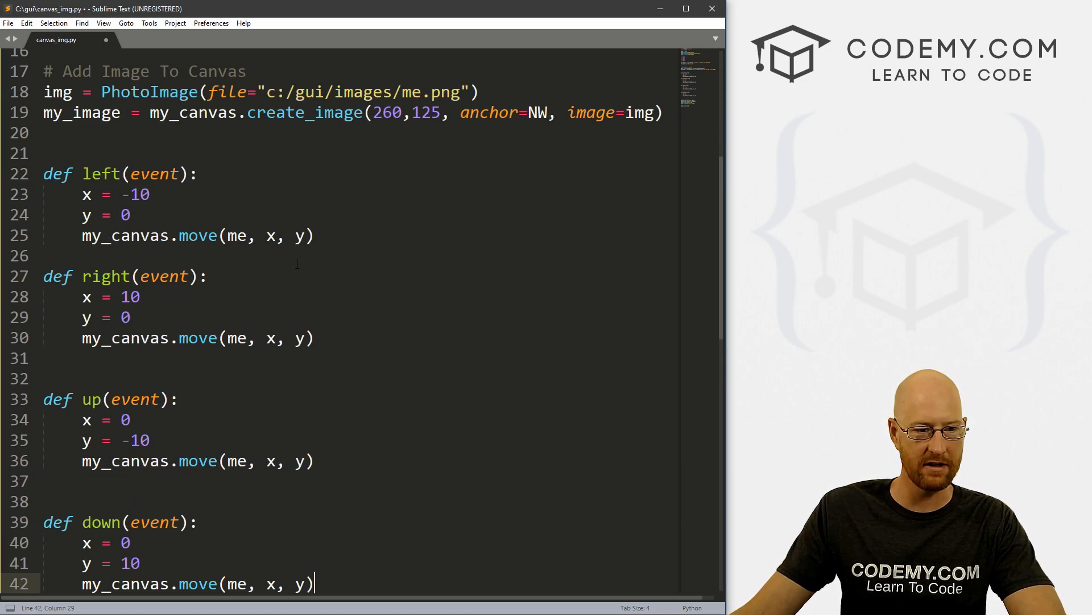
# Replace me with my_image in the left handler's move call, then scroll down
pyautogui.click(105, 276)
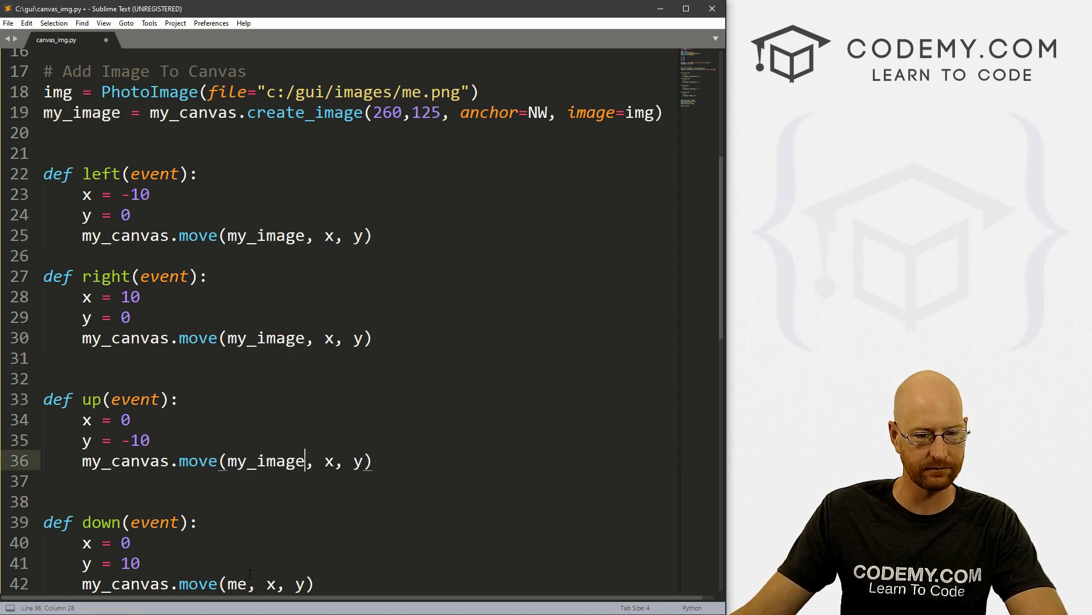
pyautogui.scroll(-3)
pyautogui.write('y_imag')
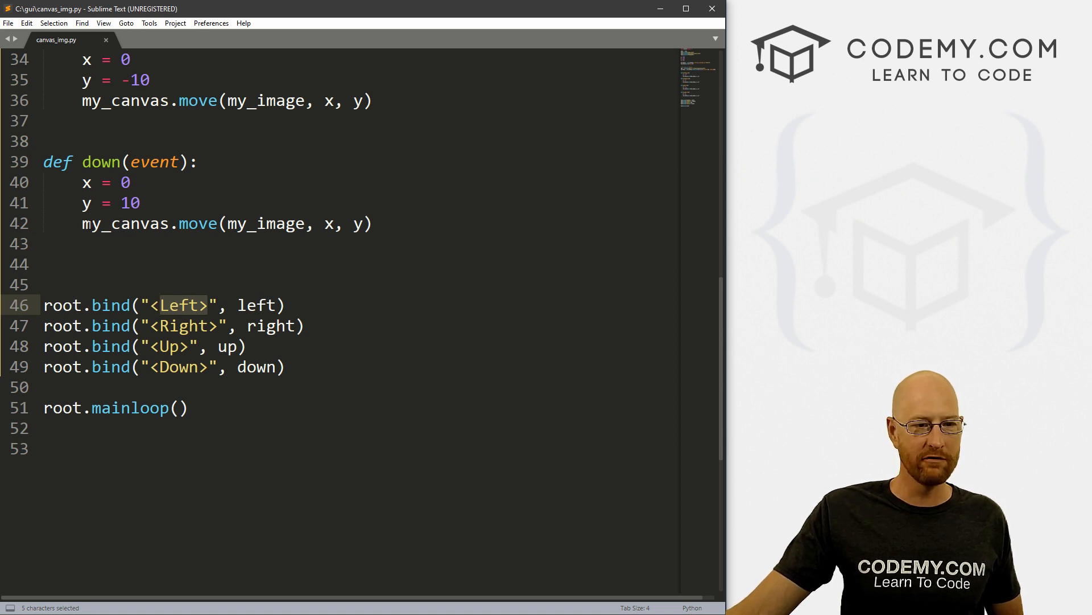
pyautogui.click(228, 224)
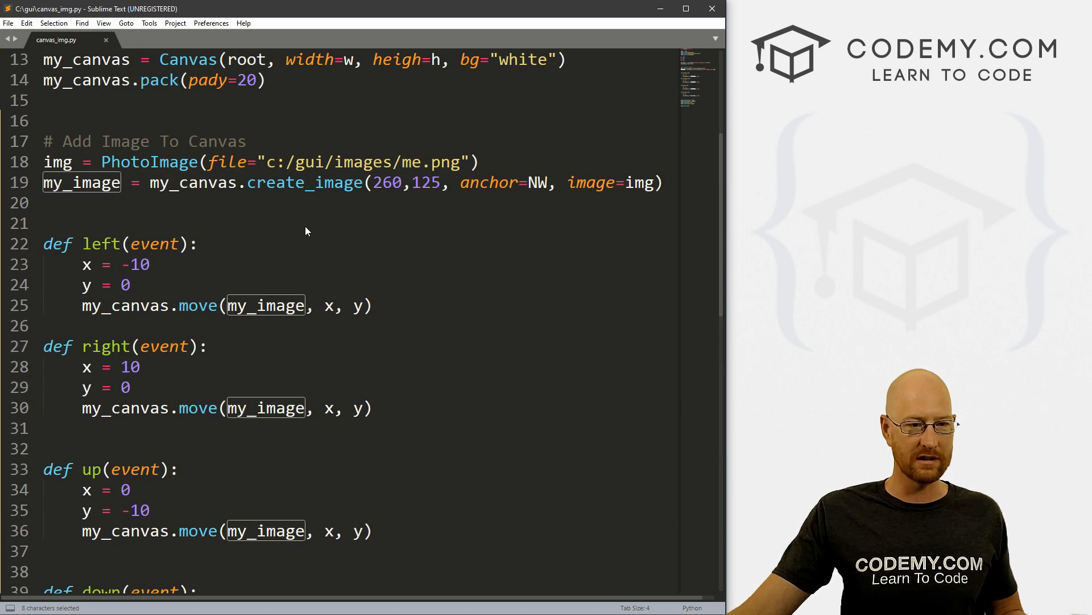
pyautogui.click(248, 183)
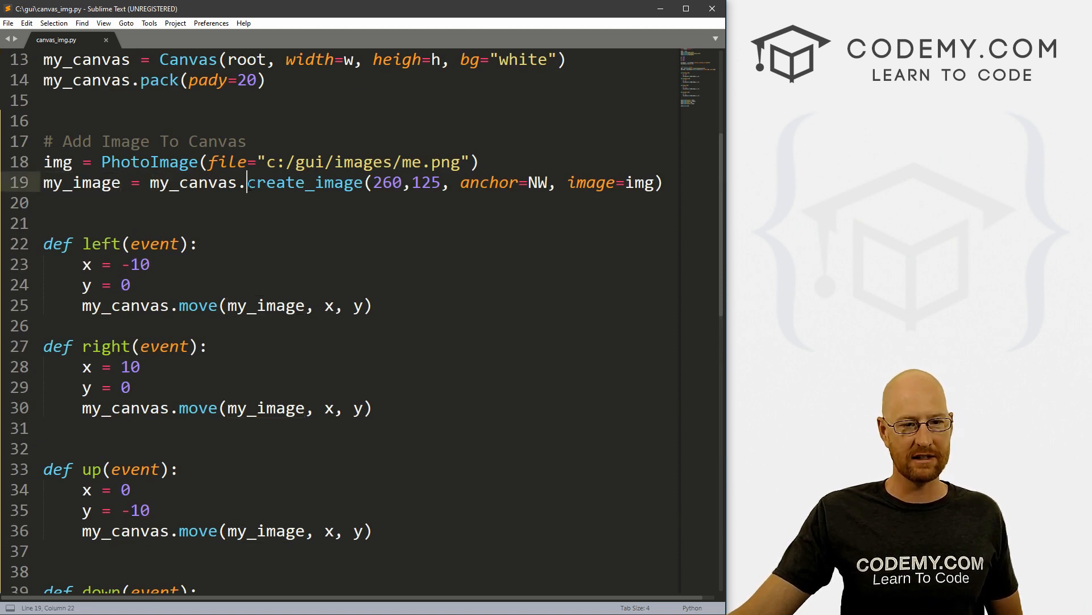